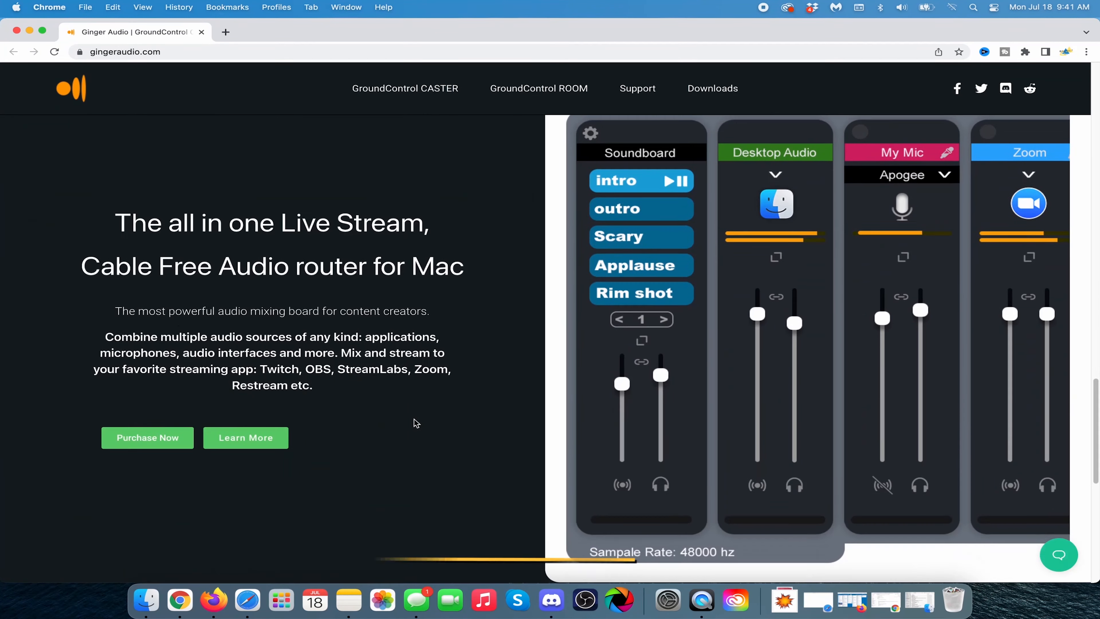
Download the CASTER installer from the gingeraudio.com homepage via the orange Download CASTER button.
{"action": "scroll", "scroll_direction": "down", "scroll_amount": 3}
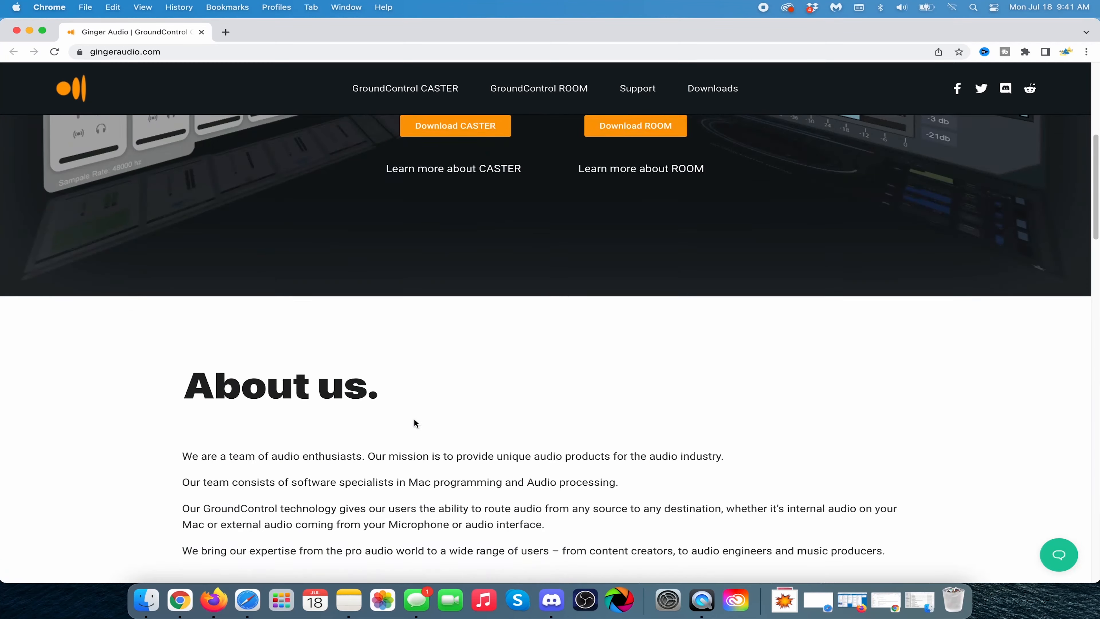
{"action": "scroll", "scroll_direction": "up", "scroll_amount": 3}
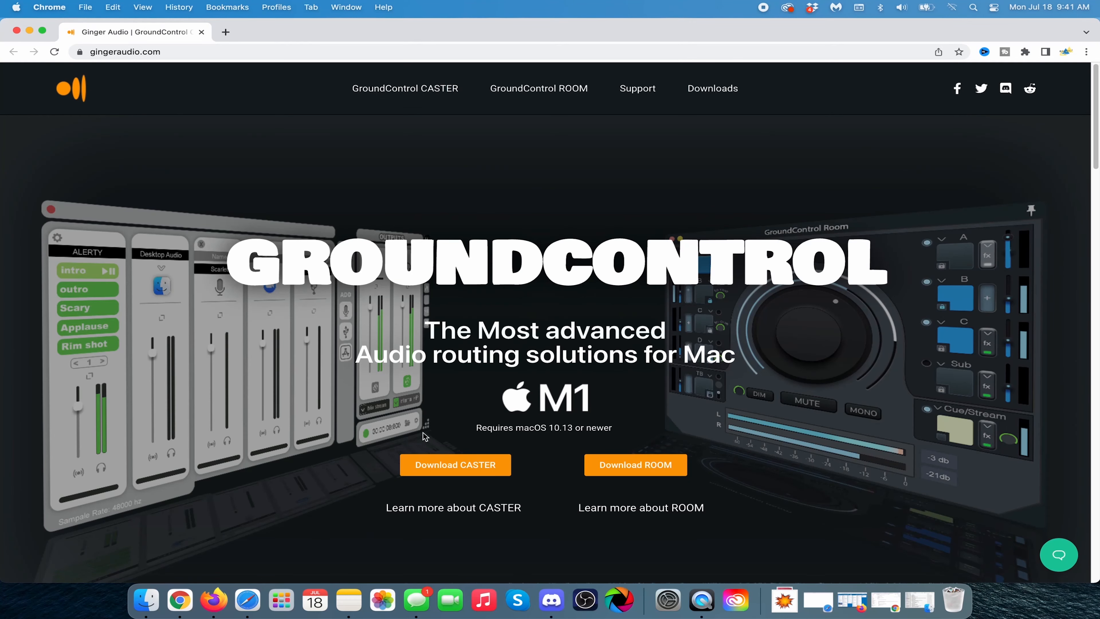
{"action": "left_click", "coordinate": [454, 464]}
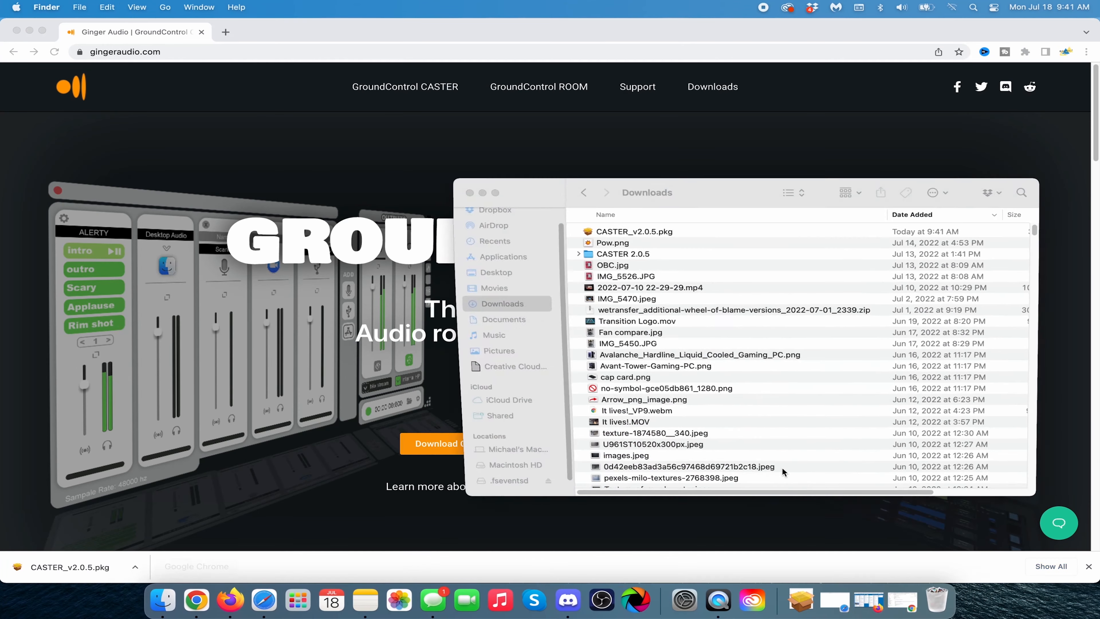
Launch CASTER_v2.0.5.pkg from the Finder Downloads folder.
{"action": "right_click", "coordinate": [635, 232]}
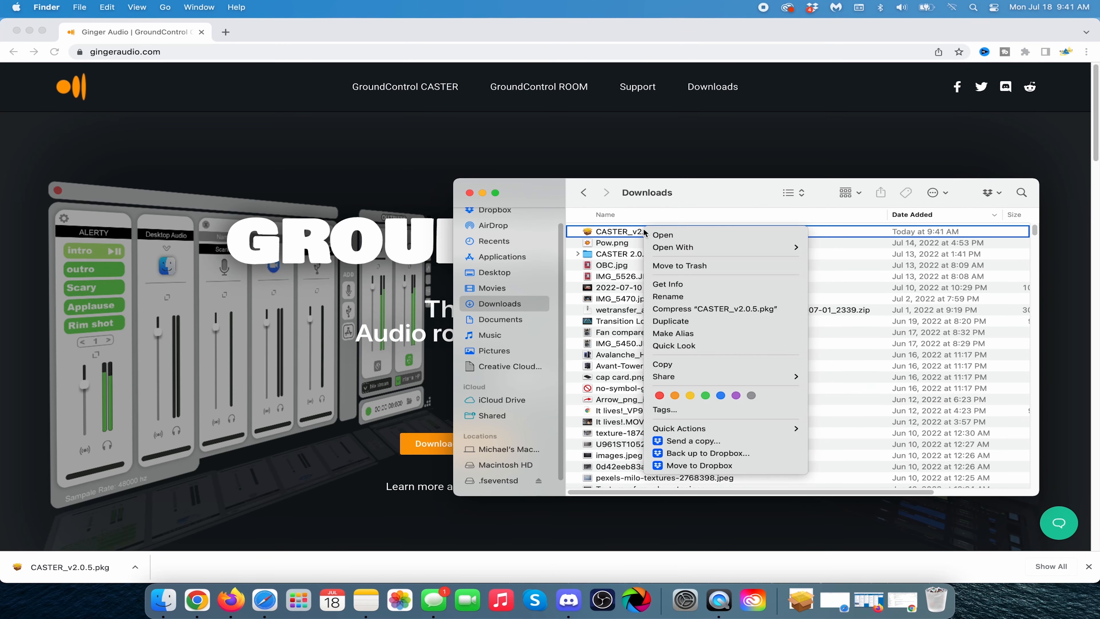
{"action": "left_click", "coordinate": [662, 234]}
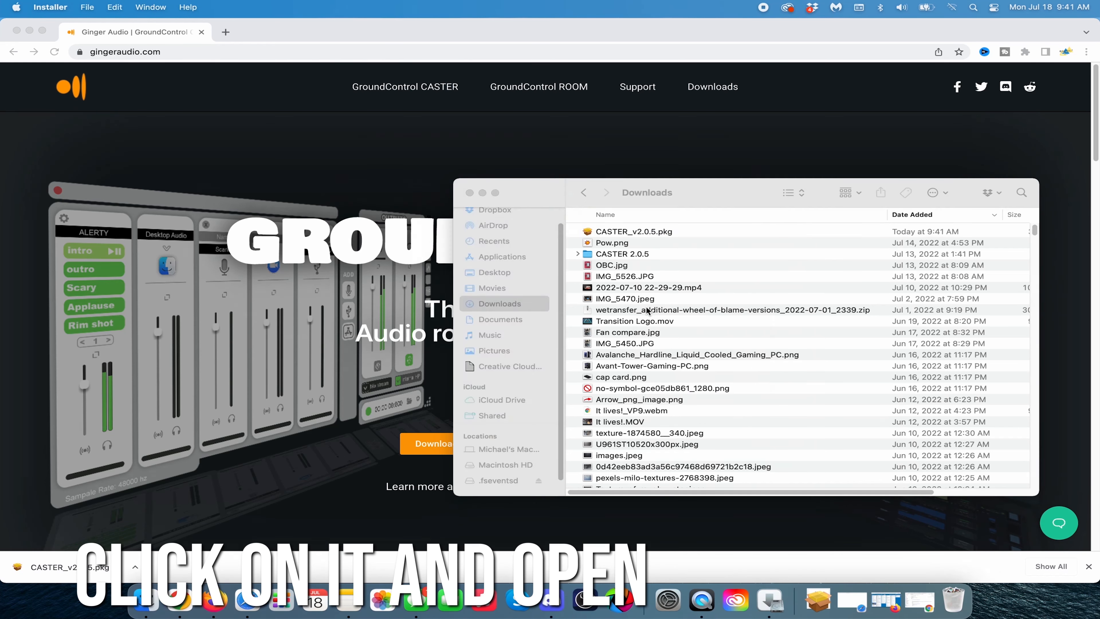
{"action": "double_click", "coordinate": [633, 232]}
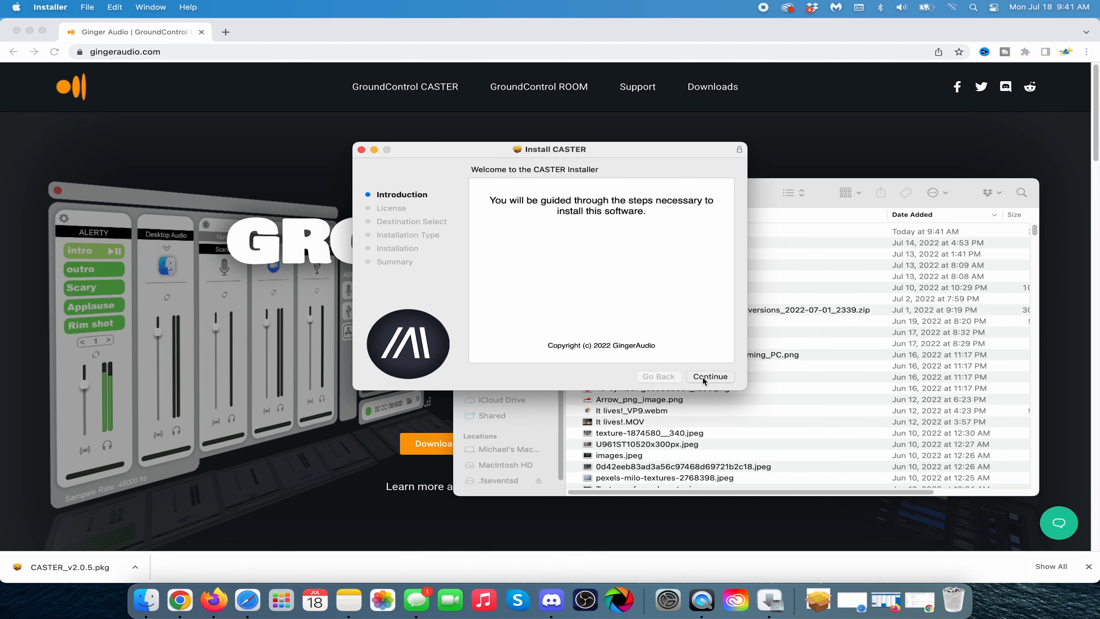
Accept the license, run the standard install on Macintosh HD and authorize it with the password.
{"action": "left_click", "coordinate": [709, 377]}
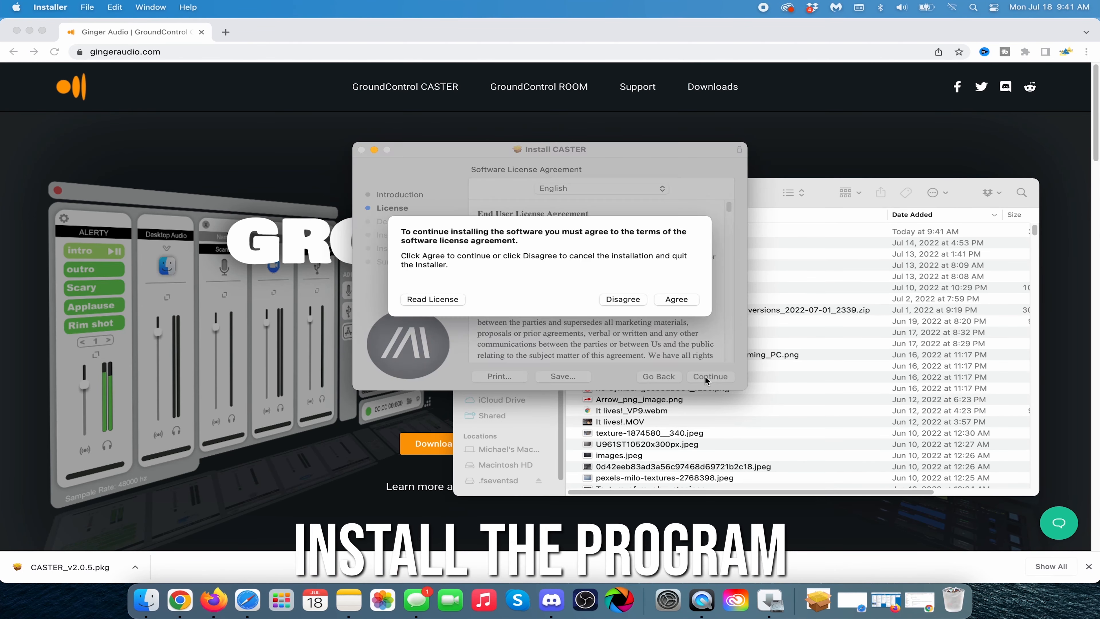
{"action": "left_click", "coordinate": [674, 299]}
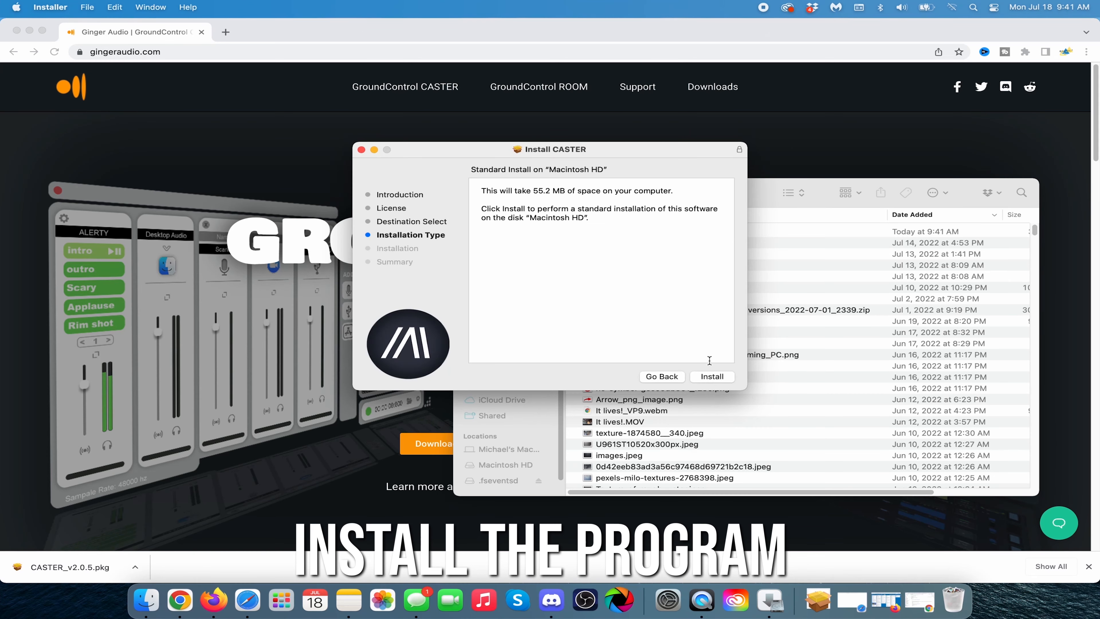
{"action": "left_click", "coordinate": [710, 377]}
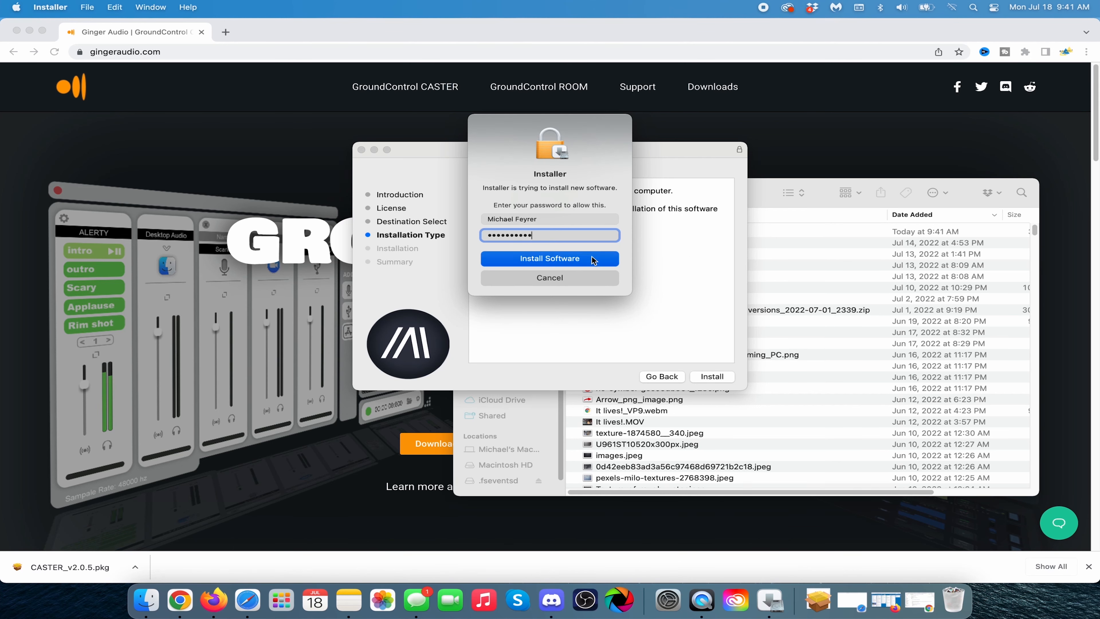
{"action": "left_click", "coordinate": [550, 258]}
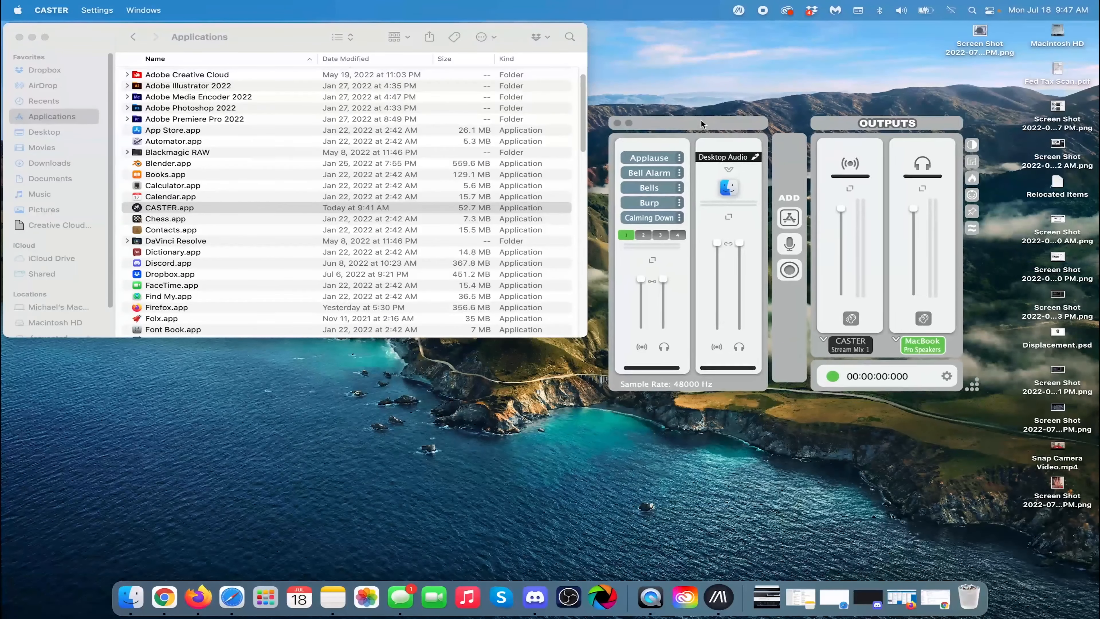
Switch to the CASTER quick guide Chrome window and scroll to its free and premium feature lists.
{"action": "right_click", "coordinate": [147, 597]}
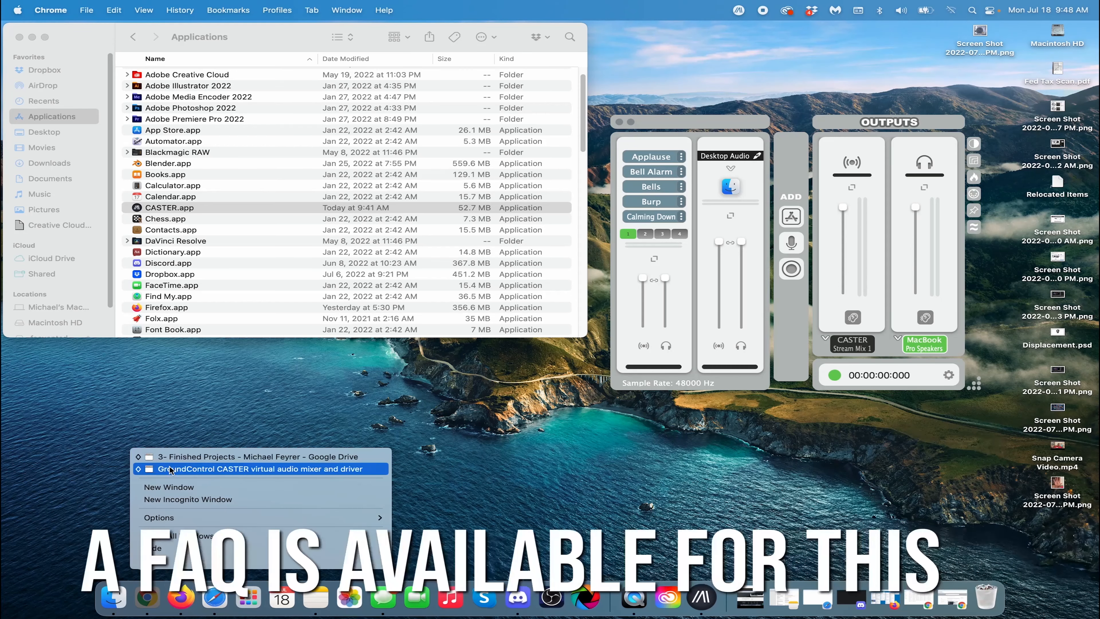
{"action": "left_click", "coordinate": [247, 469]}
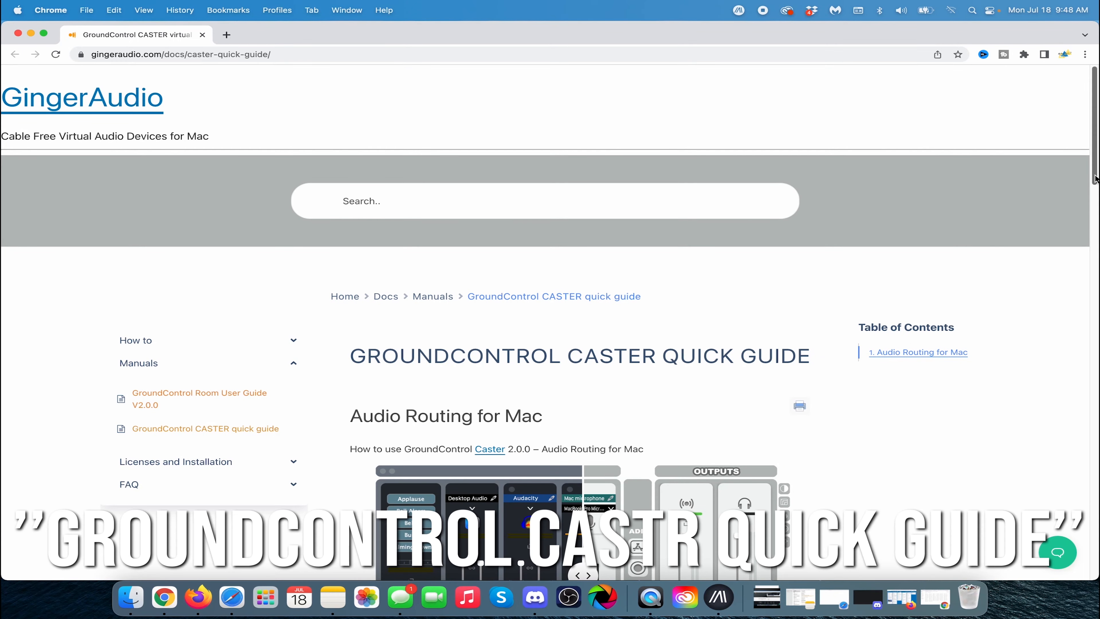
{"action": "scroll", "scroll_direction": "down", "scroll_amount": 3}
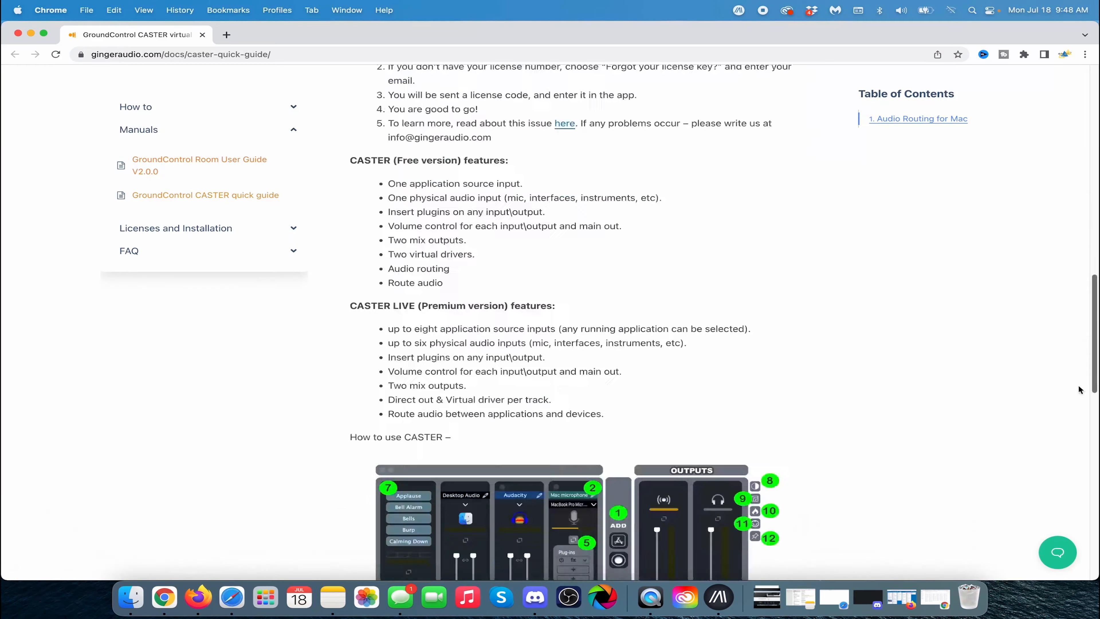
{"action": "scroll", "scroll_direction": "down", "scroll_amount": 3}
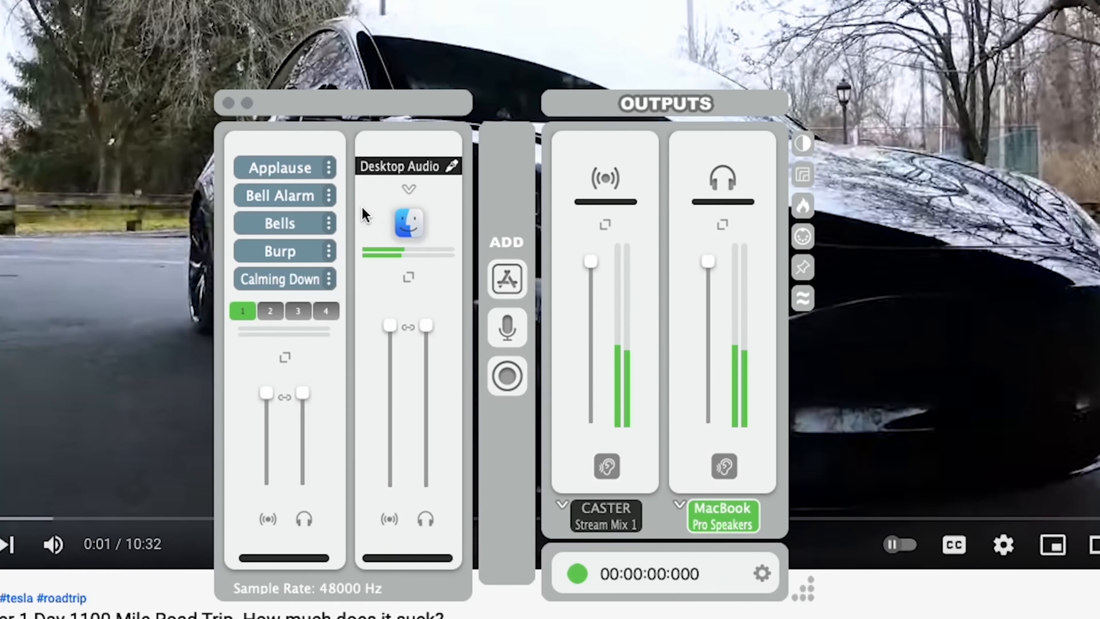
Add Divinity and Google Chrome as application input channels and play the YouTube video to test.
{"action": "left_click", "coordinate": [506, 278]}
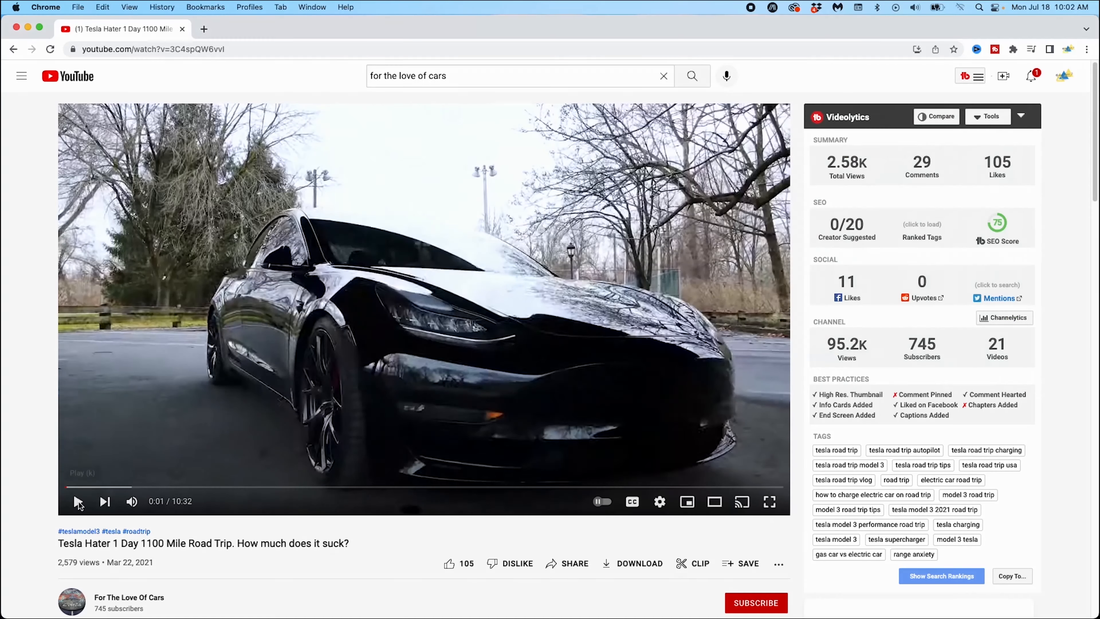
{"action": "left_click", "coordinate": [78, 501]}
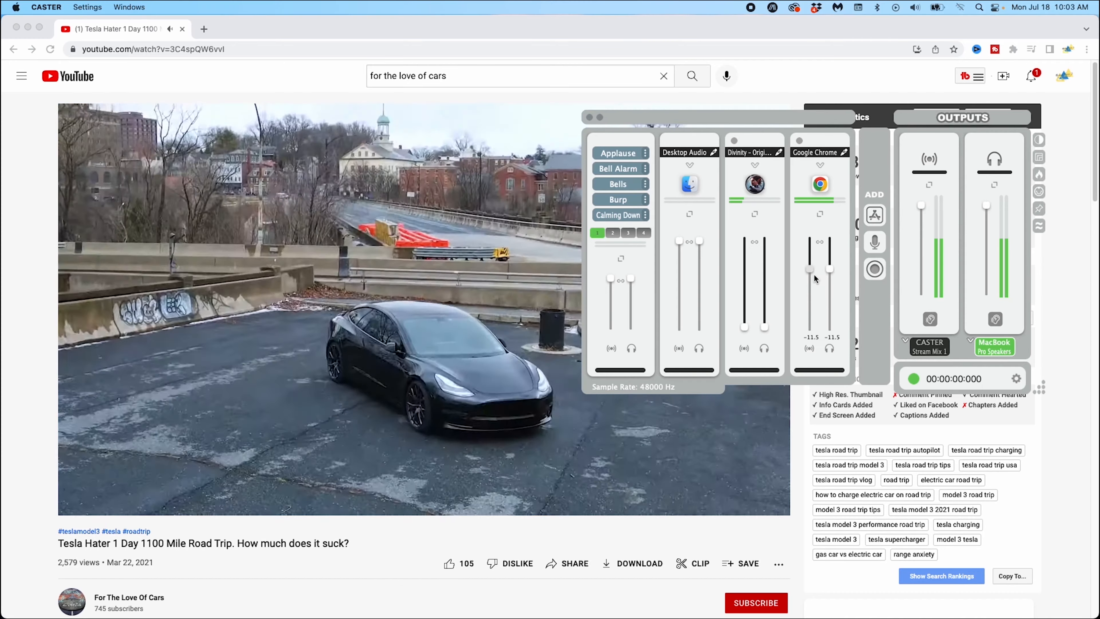
{"action": "left_click_drag", "start_coordinate": [810, 269], "coordinate": [810, 319]}
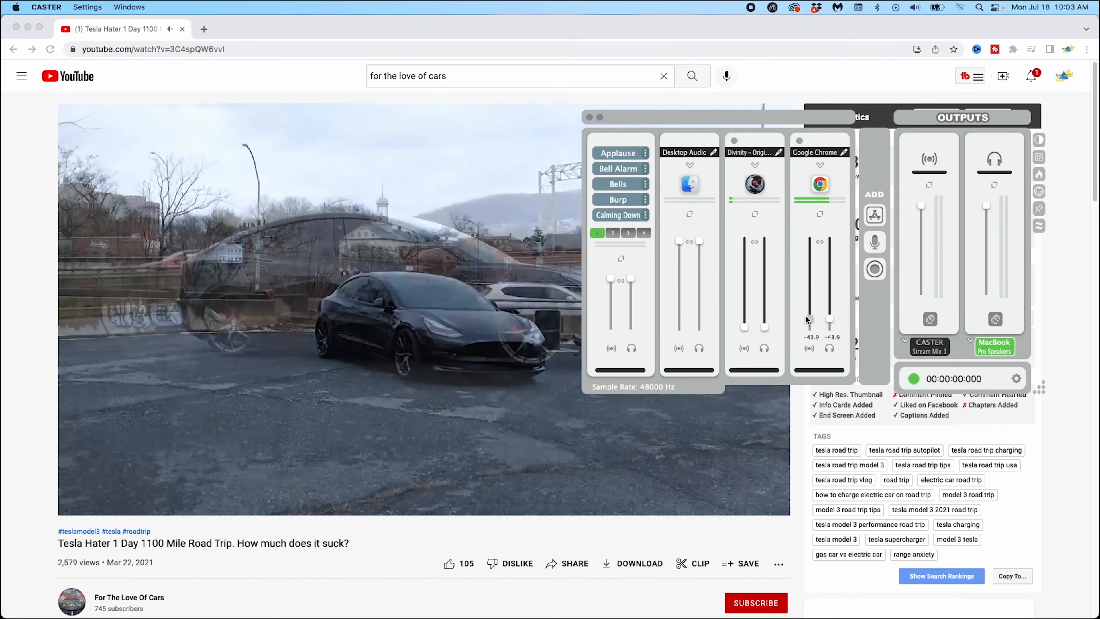
{"action": "left_click_drag", "start_coordinate": [764, 326], "coordinate": [765, 284]}
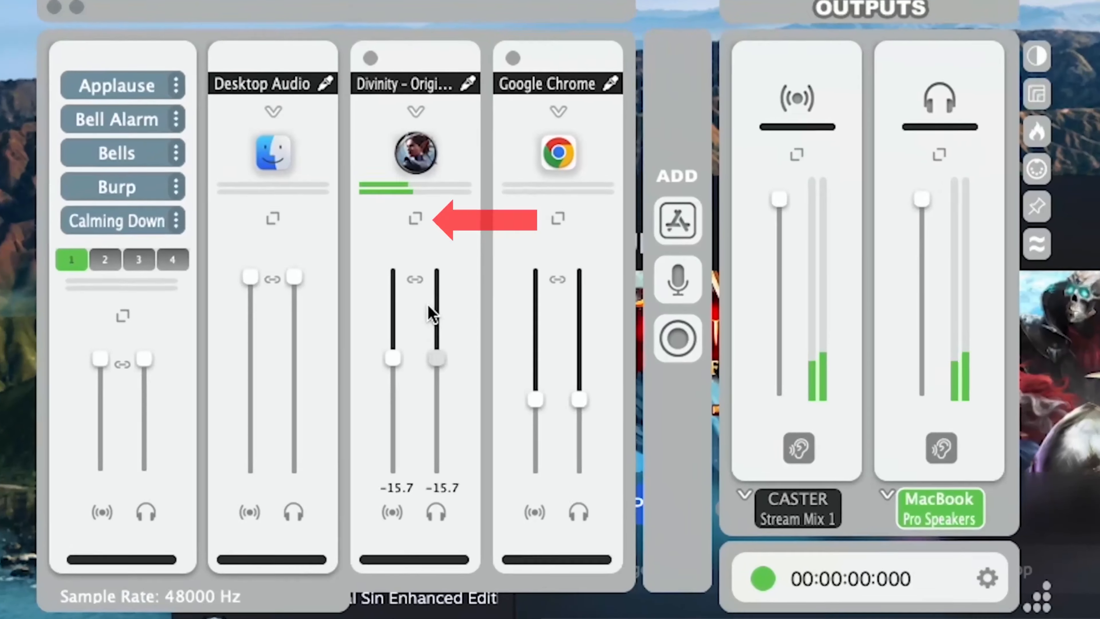
{"action": "left_click", "coordinate": [415, 219]}
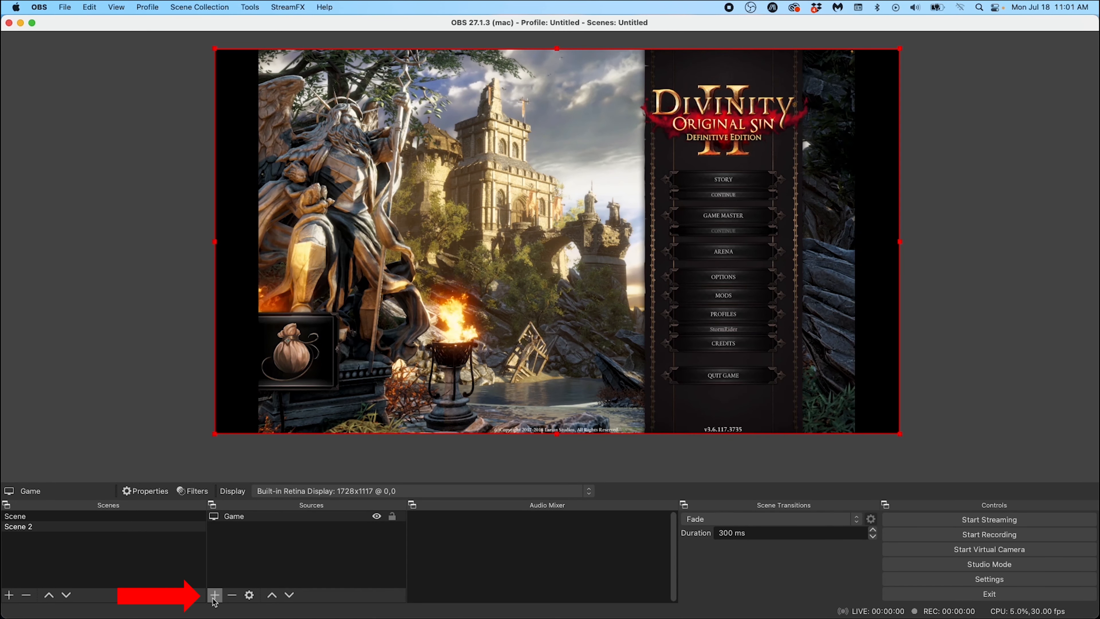
Create a 'Game audio' Audio Input Capture source using the CASTER Divinity – Original Sin 2 device.
{"action": "left_click", "coordinate": [215, 594]}
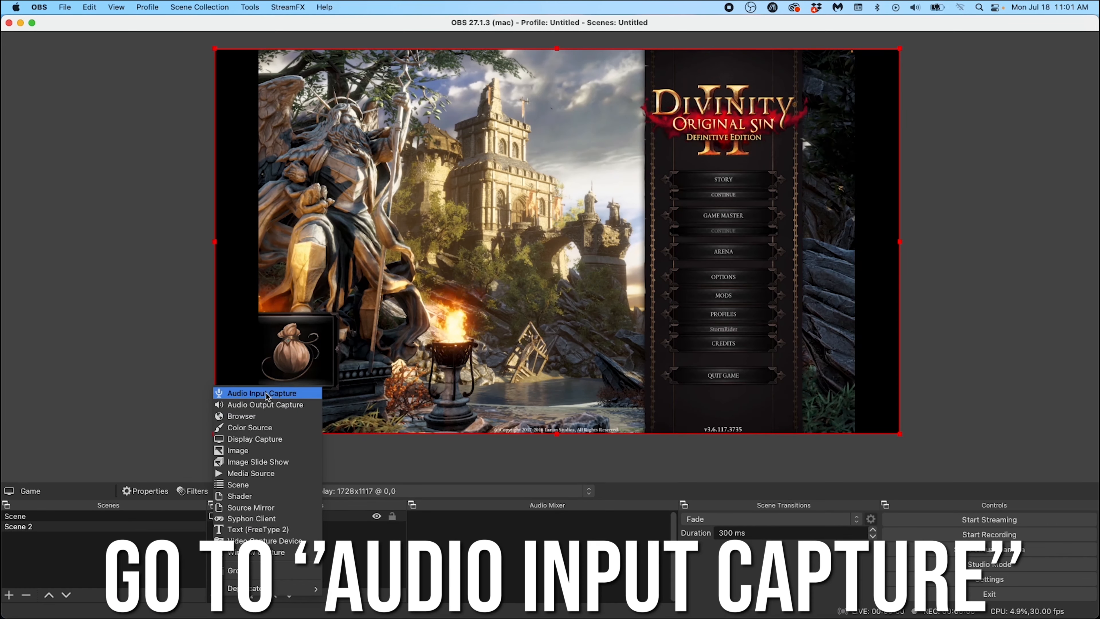
{"action": "left_click", "coordinate": [265, 392]}
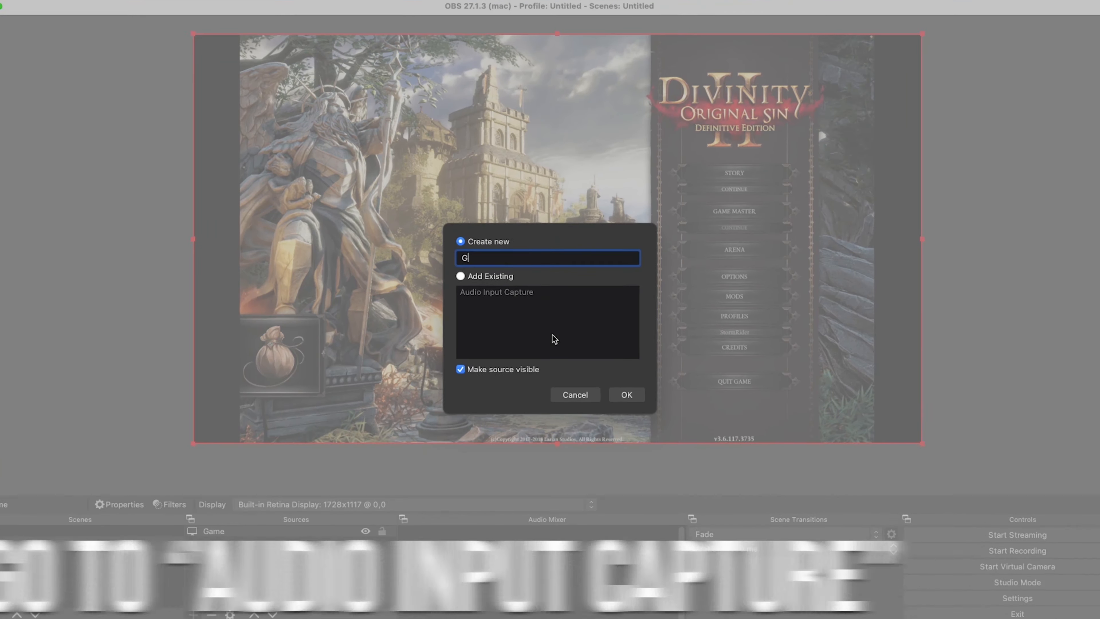
{"action": "type", "text": "ame audio"}
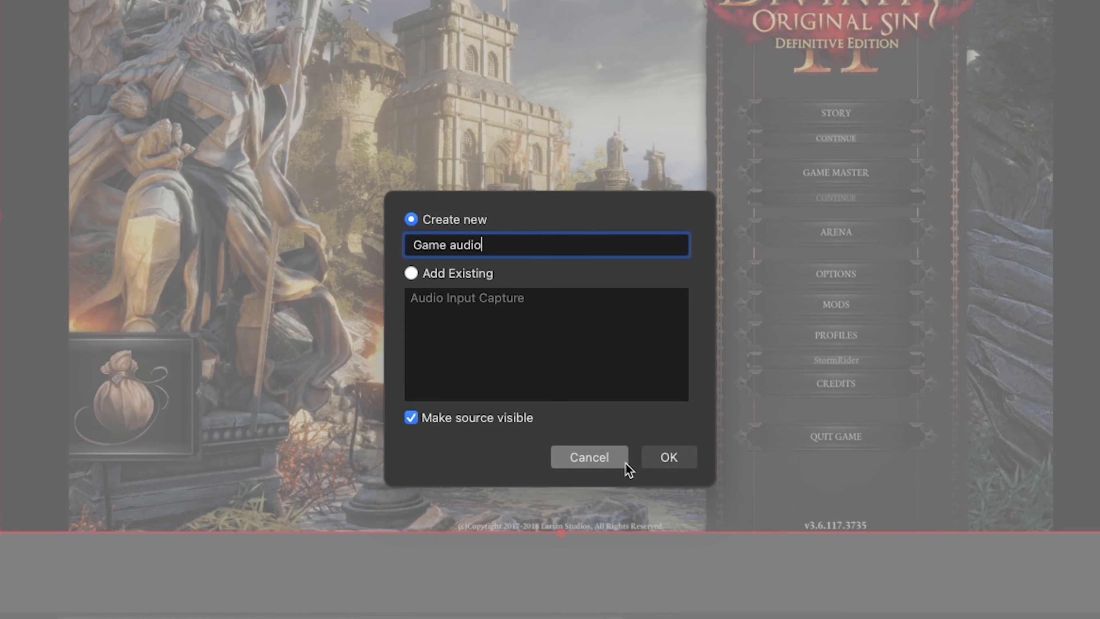
{"action": "left_click", "coordinate": [667, 456]}
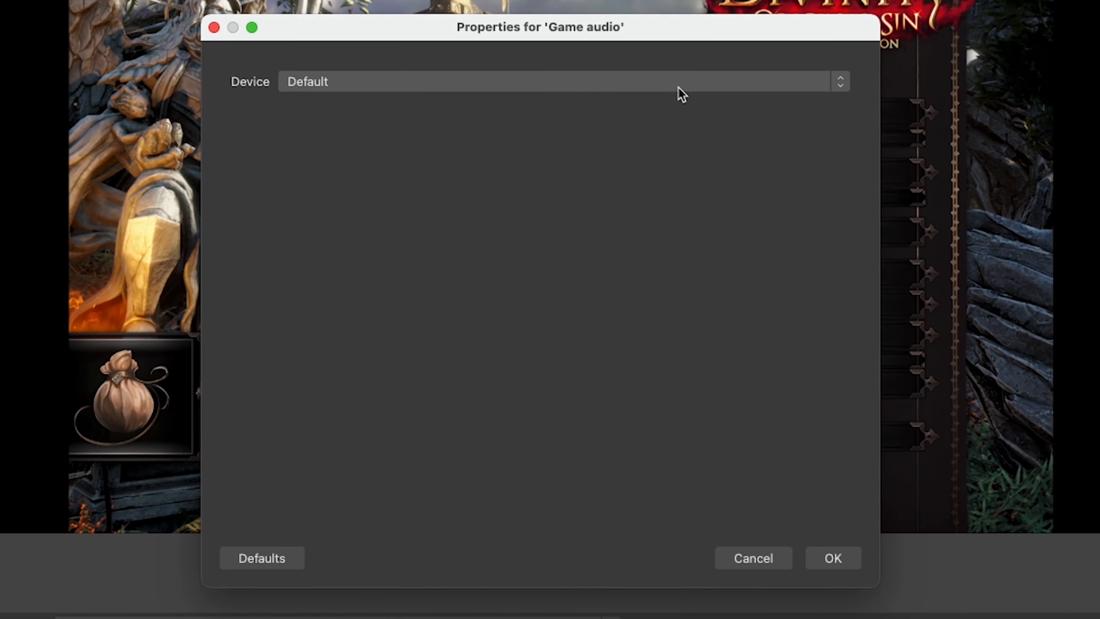
{"action": "left_click", "coordinate": [557, 81]}
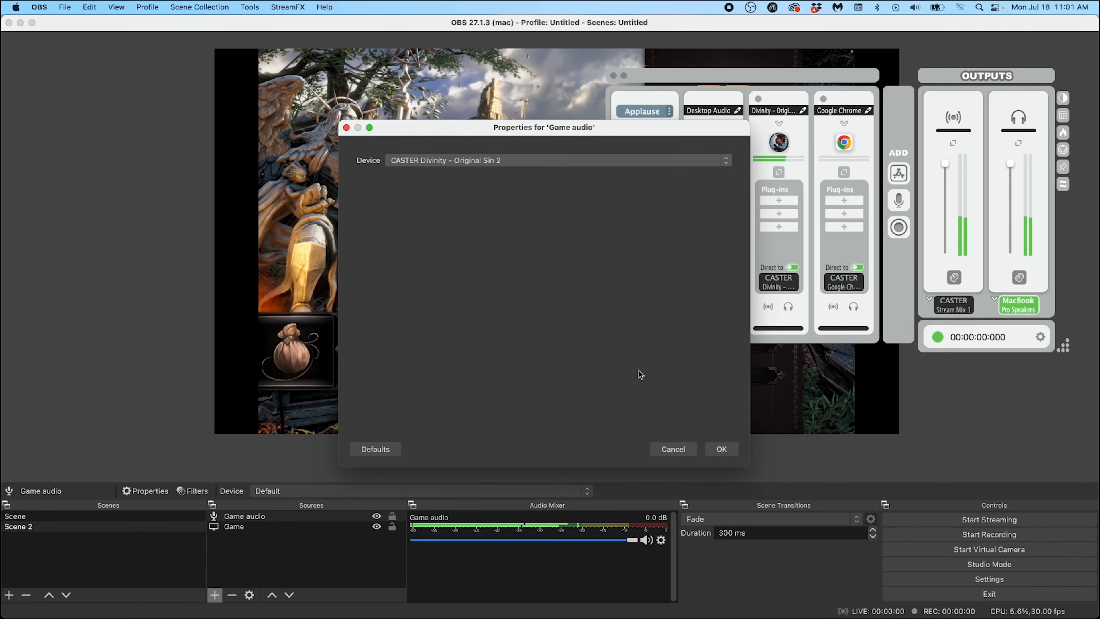
{"action": "left_click", "coordinate": [720, 449]}
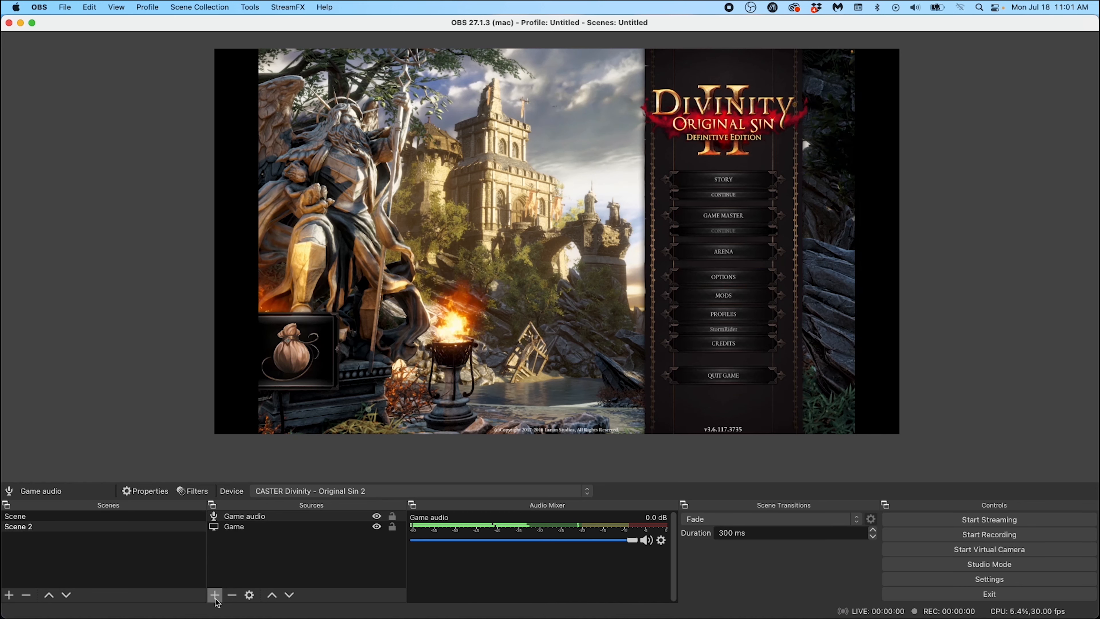
Add the existing Video Capture Device source so the webcam overlays the game.
{"action": "left_click", "coordinate": [215, 594]}
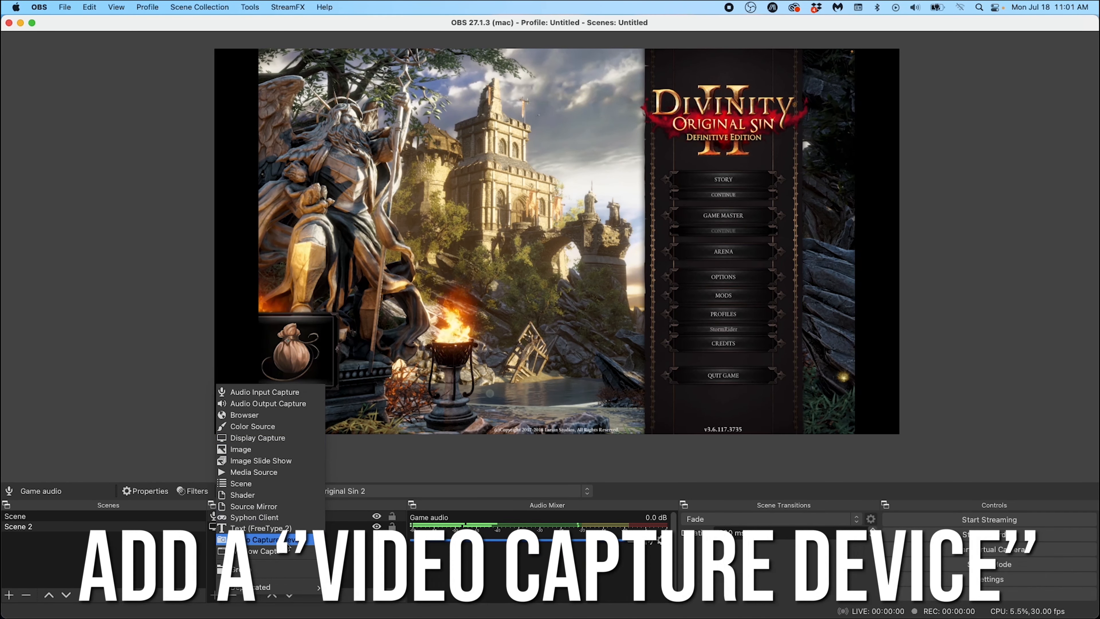
{"action": "left_click", "coordinate": [254, 538]}
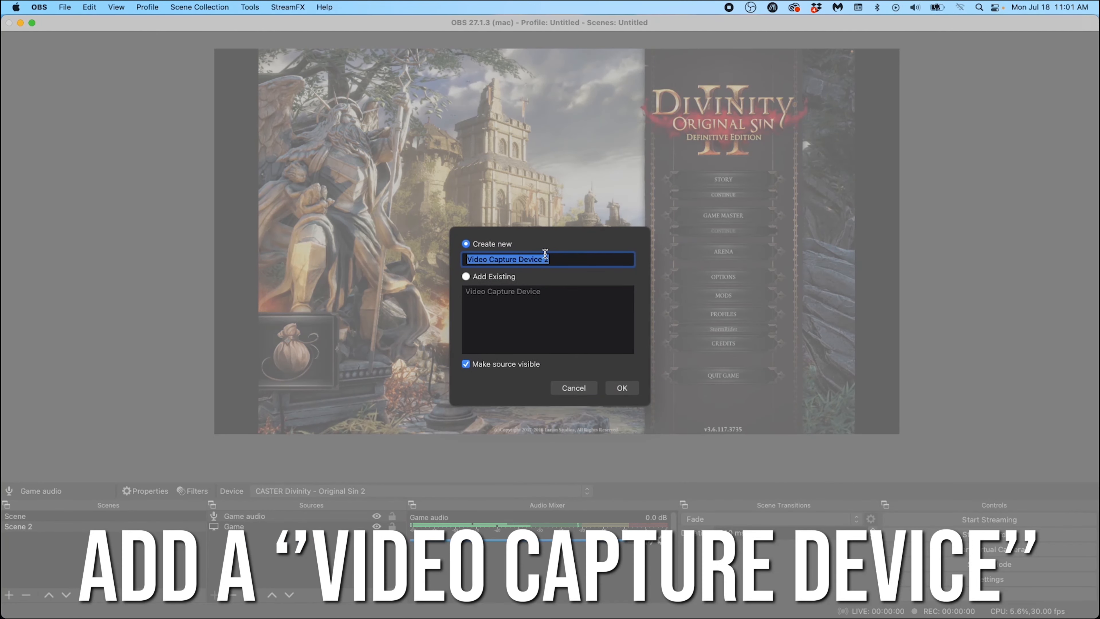
{"action": "left_click", "coordinate": [465, 275]}
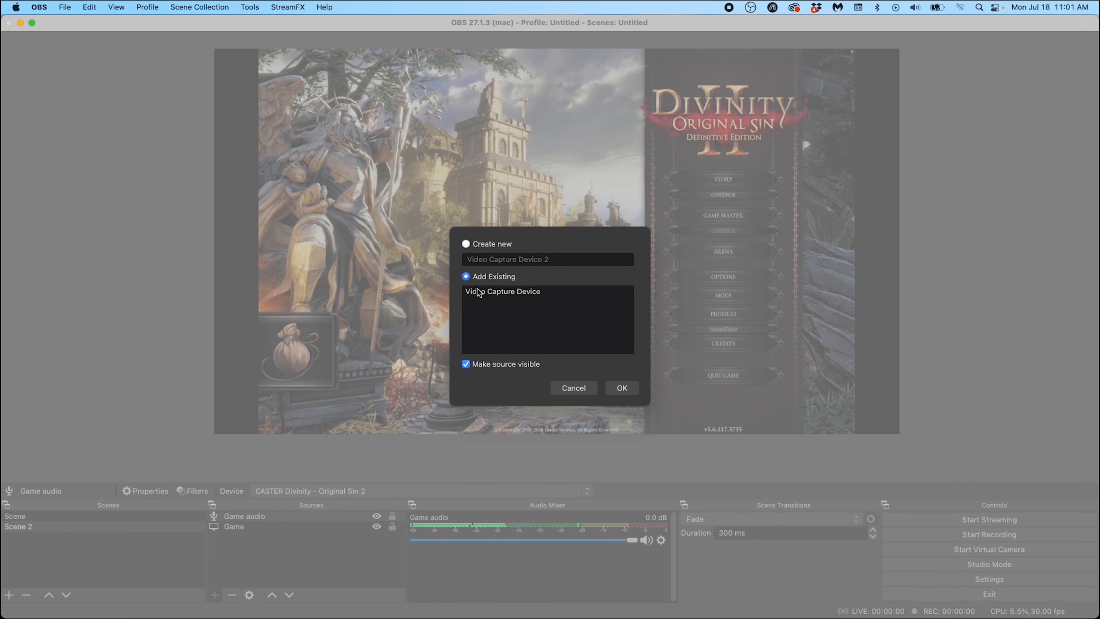
{"action": "left_click", "coordinate": [620, 387]}
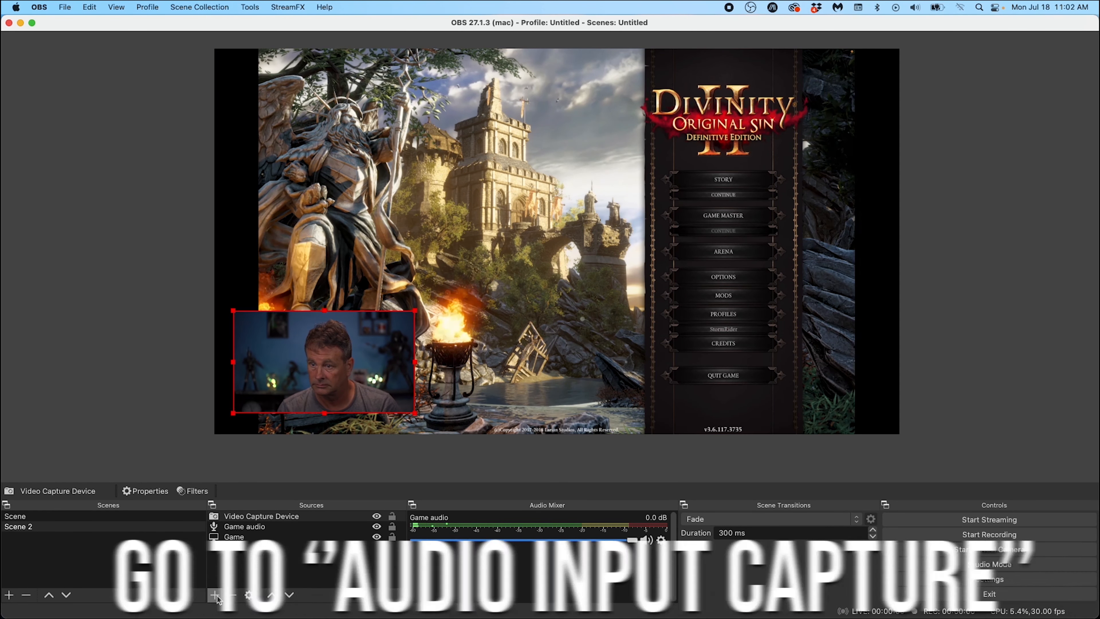
Add the existing Audio Input Capture source (Cam Link) to the scene.
{"action": "left_click", "coordinate": [215, 594]}
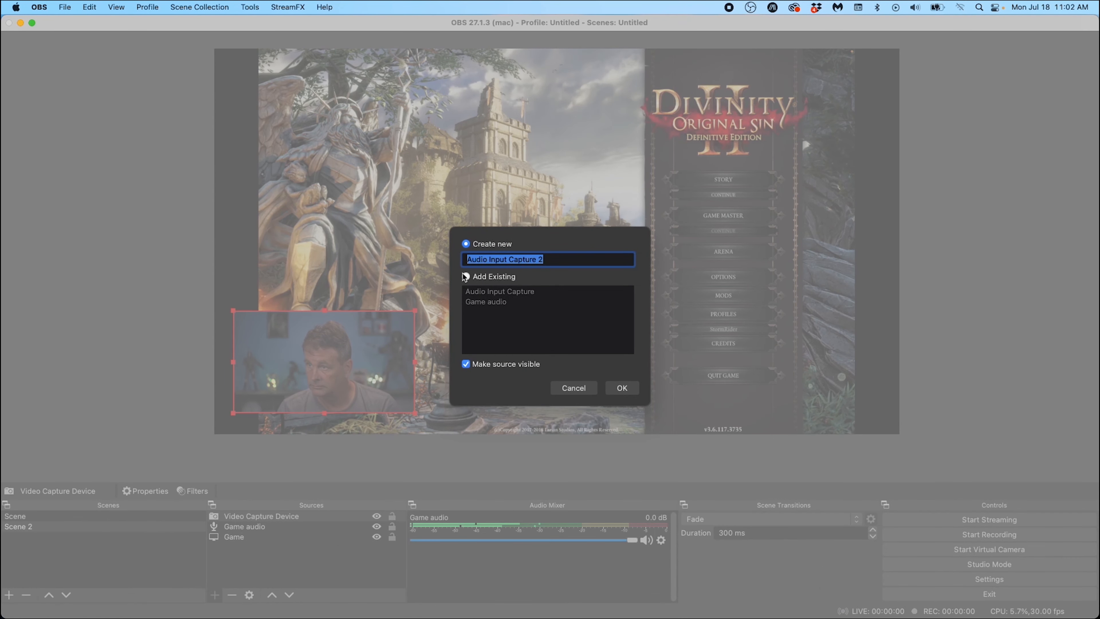
{"action": "left_click", "coordinate": [466, 276]}
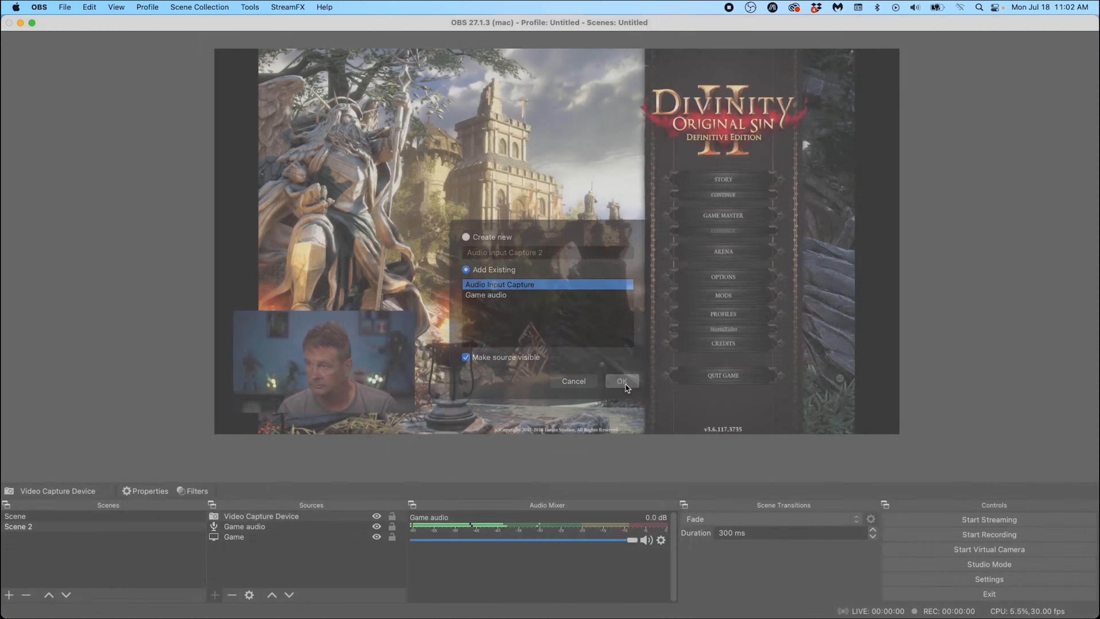
{"action": "left_click", "coordinate": [619, 381]}
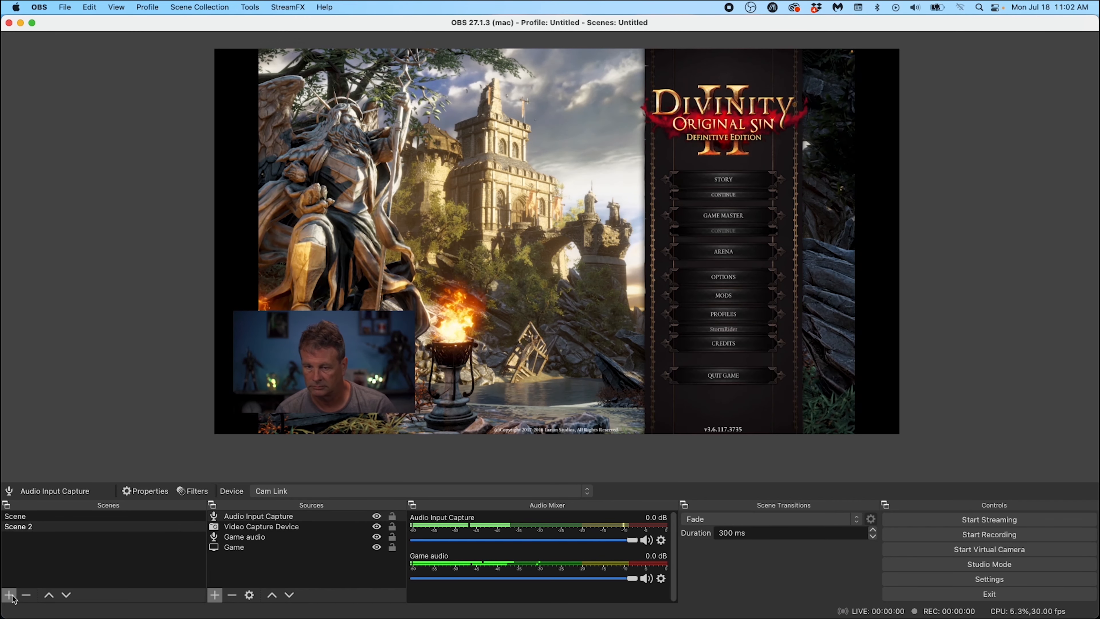
Create Scene 3 with a window capture named 'Video' showing the Google Chrome YouTube window.
{"action": "left_click", "coordinate": [9, 593]}
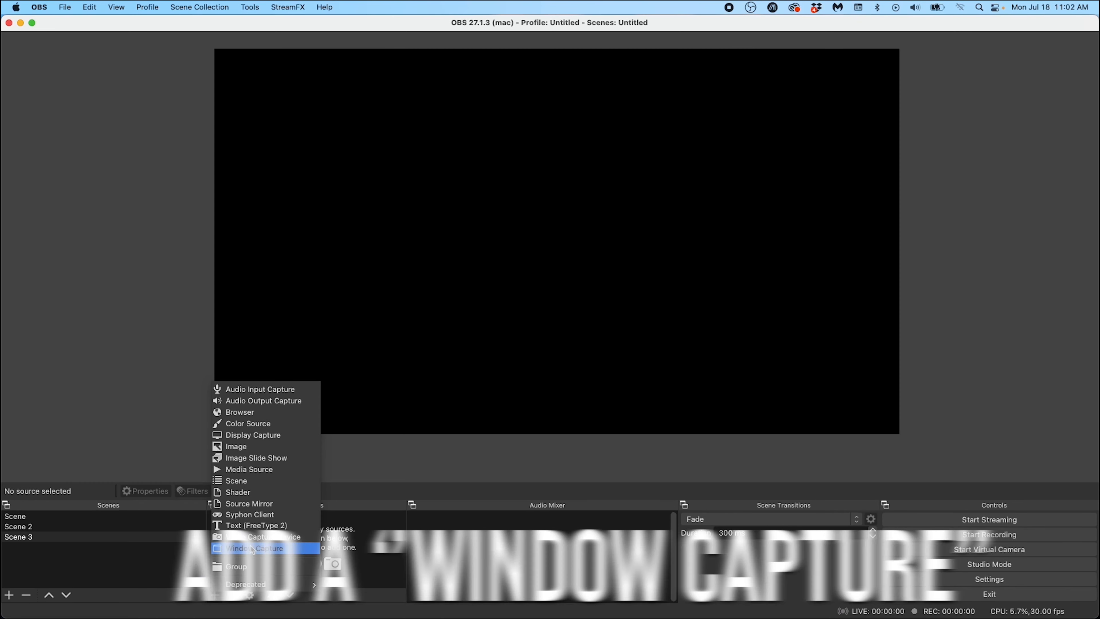
{"action": "left_click", "coordinate": [260, 547]}
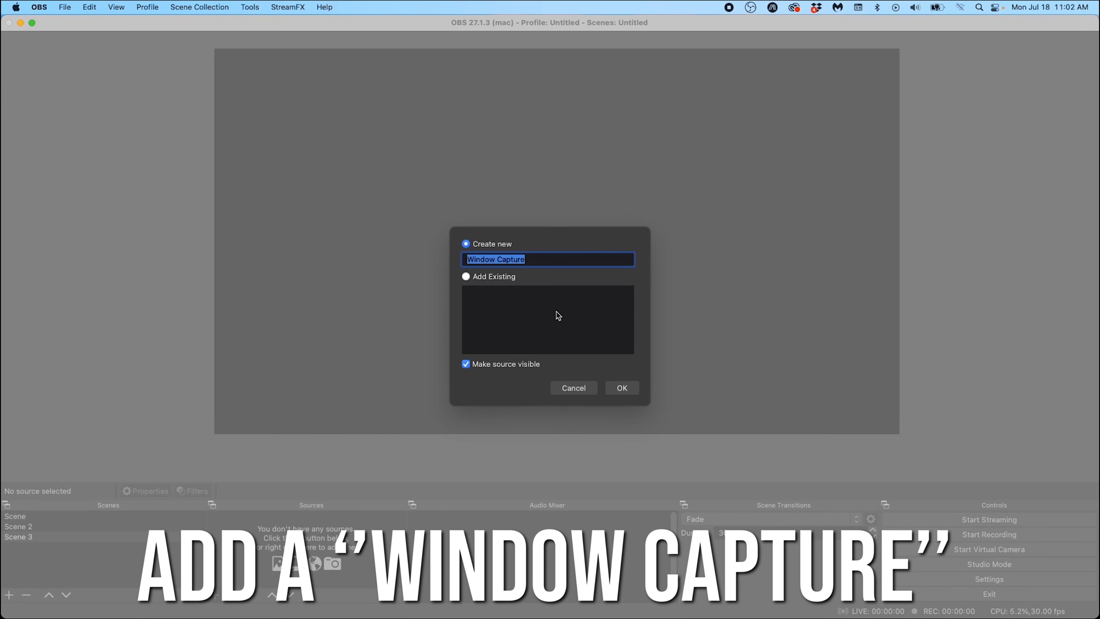
{"action": "type", "text": "Video"}
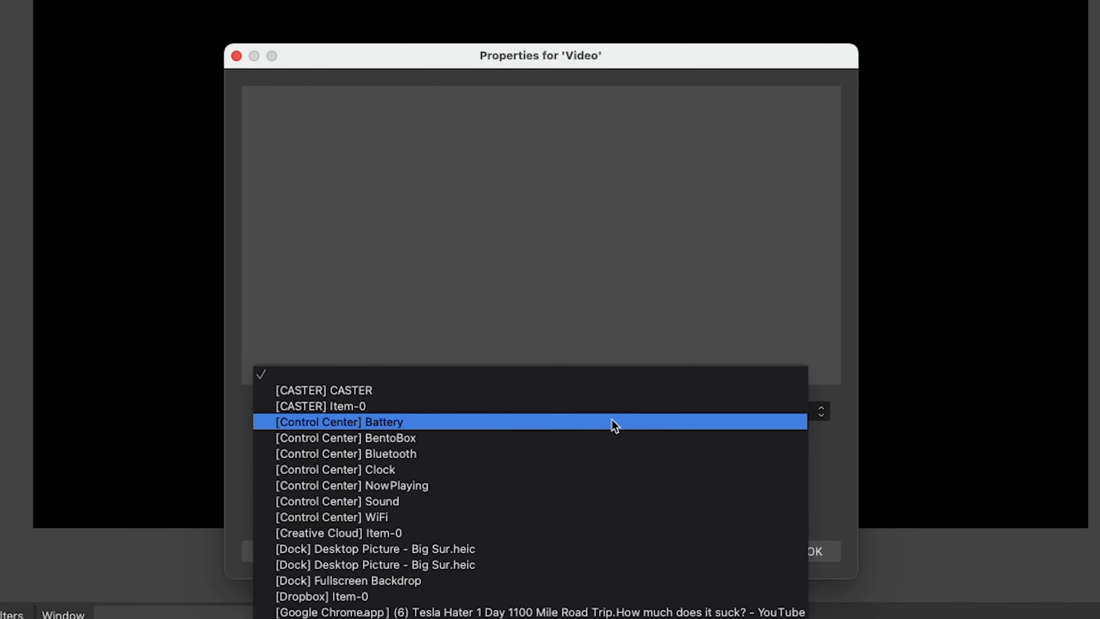
{"action": "left_click", "coordinate": [539, 611]}
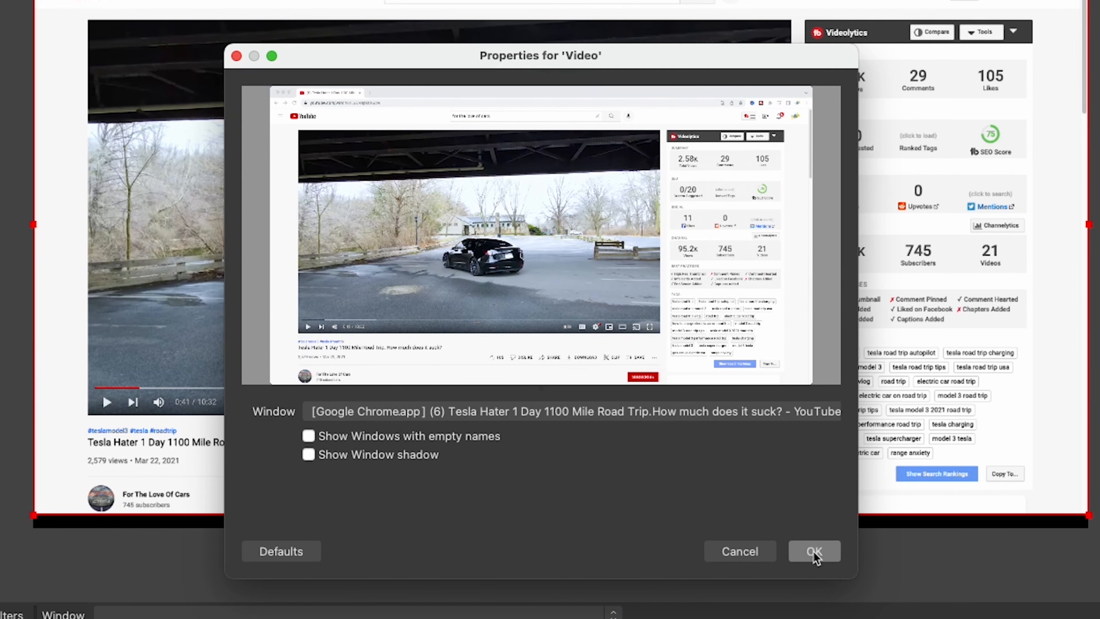
{"action": "left_click", "coordinate": [813, 551]}
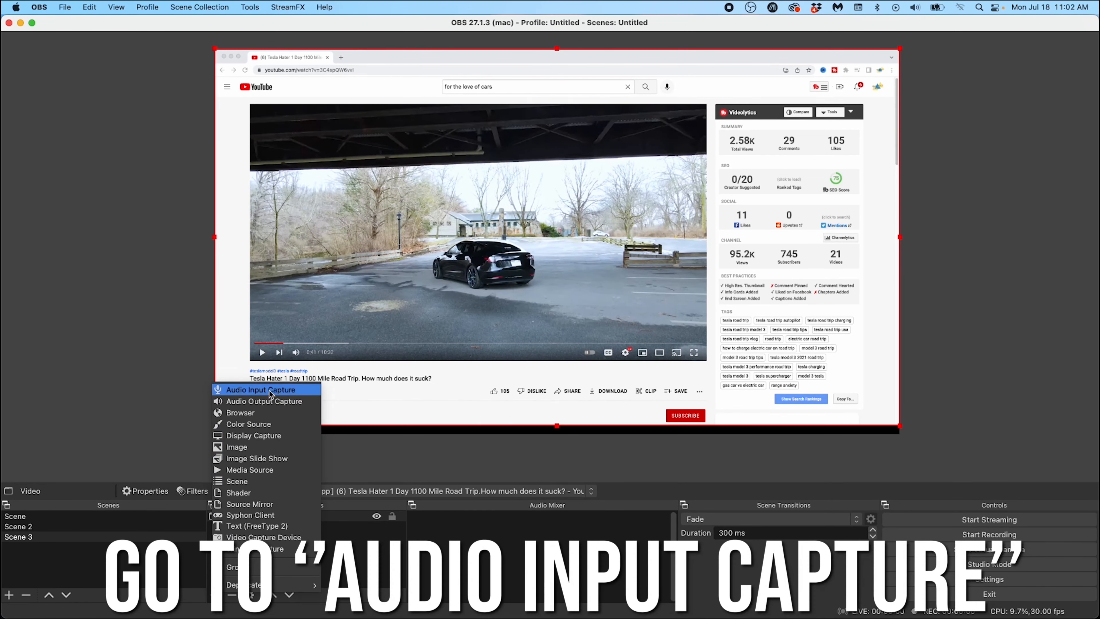
Create a new Audio Input Capture source named 'Video audio' in Scene 3.
{"action": "left_click", "coordinate": [262, 390]}
{"action": "type", "text": "Video audio"}
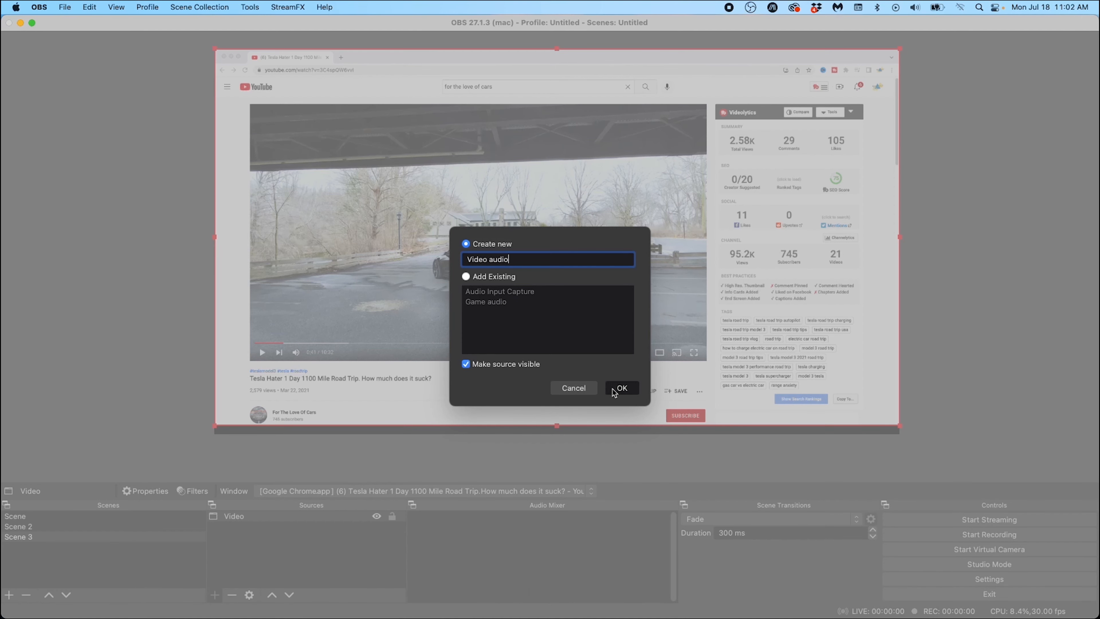
{"action": "left_click", "coordinate": [619, 387]}
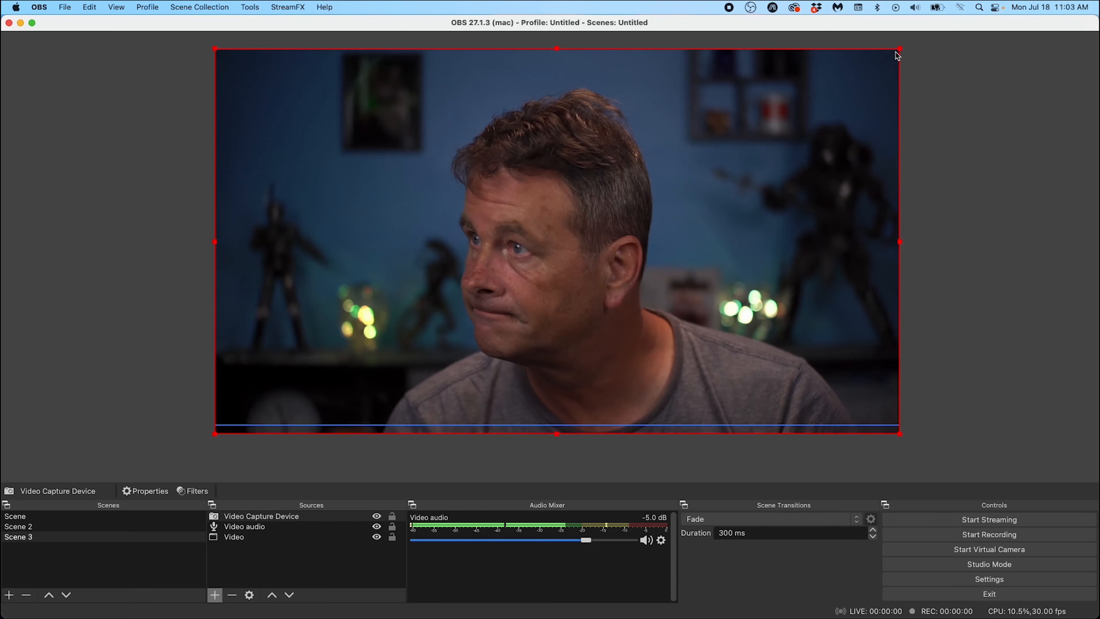
Add the existing Audio Input Capture source to Scene 3 alongside the corner webcam.
{"action": "left_click", "coordinate": [215, 594]}
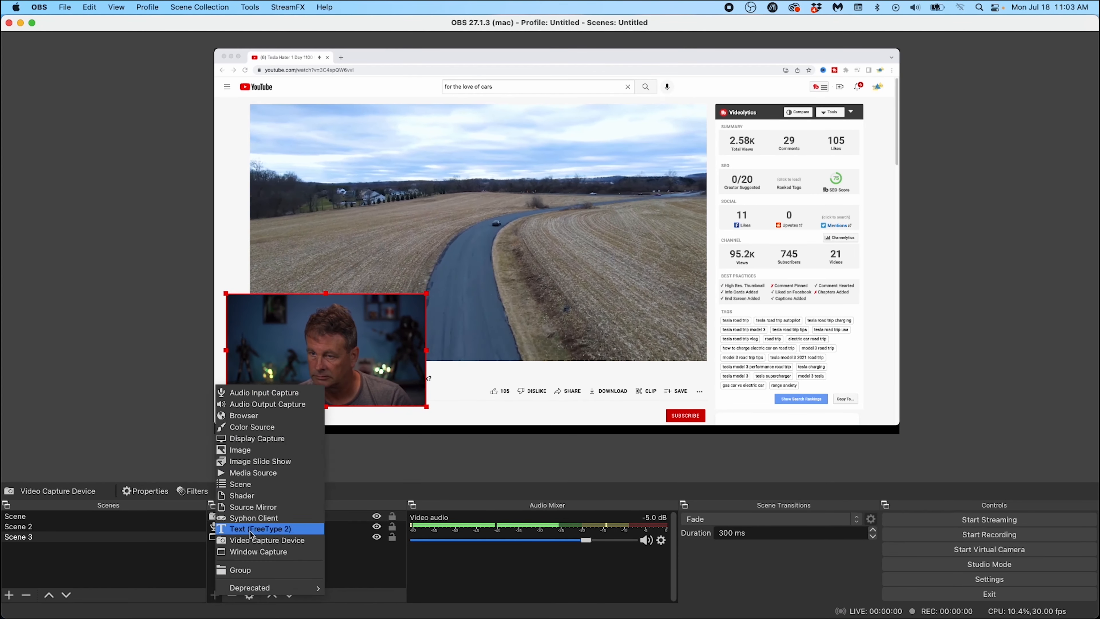
{"action": "left_click", "coordinate": [265, 392]}
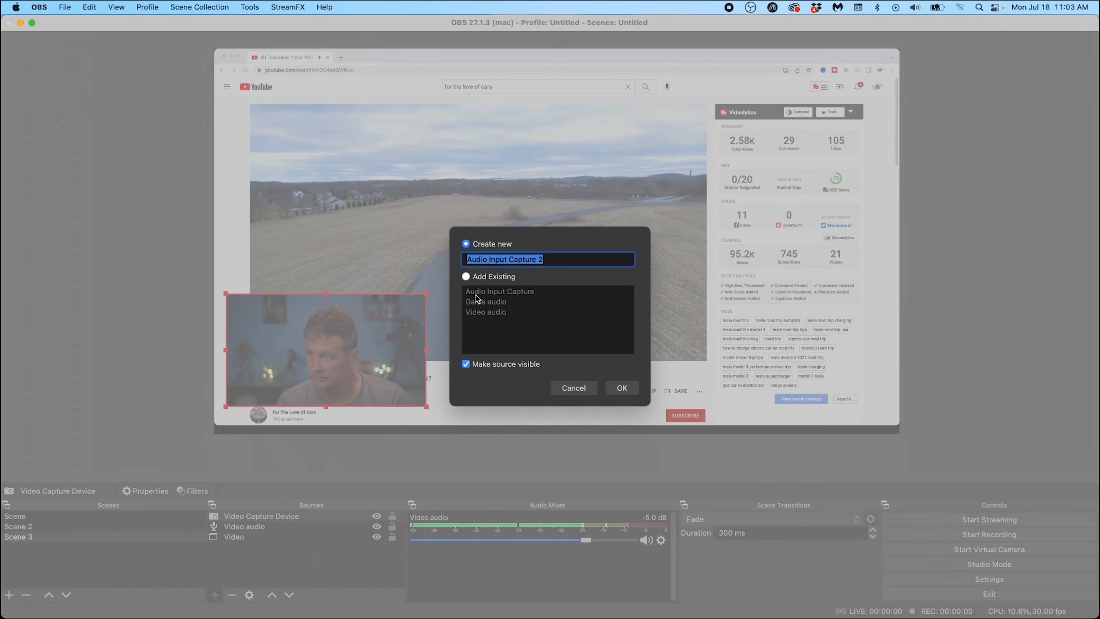
{"action": "left_click", "coordinate": [466, 275]}
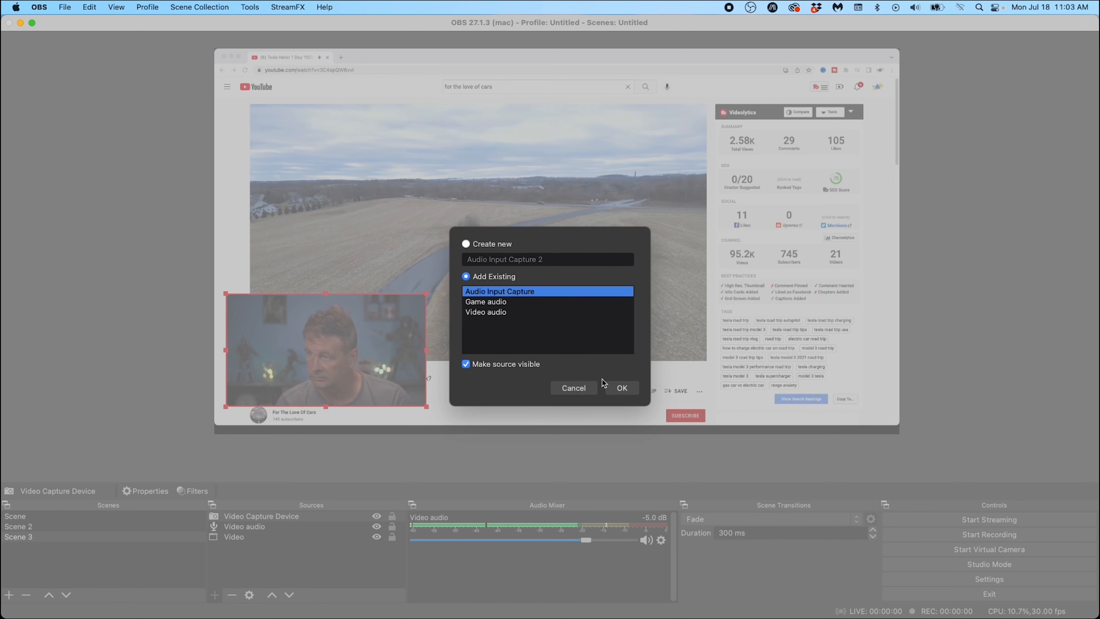
{"action": "left_click", "coordinate": [620, 388]}
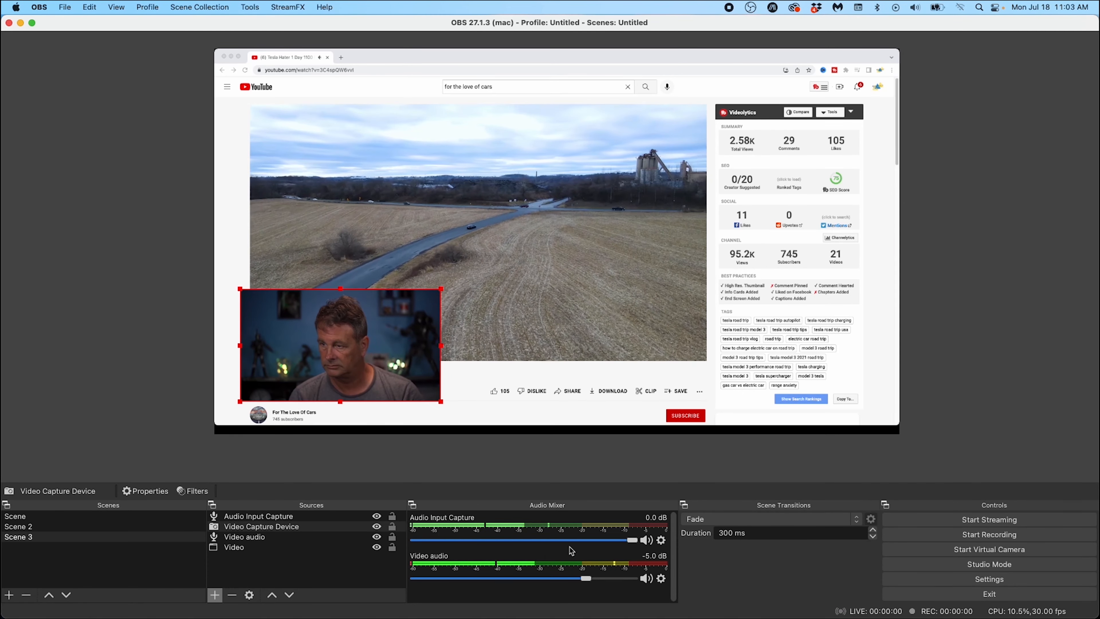
{"action": "left_click", "coordinate": [215, 594]}
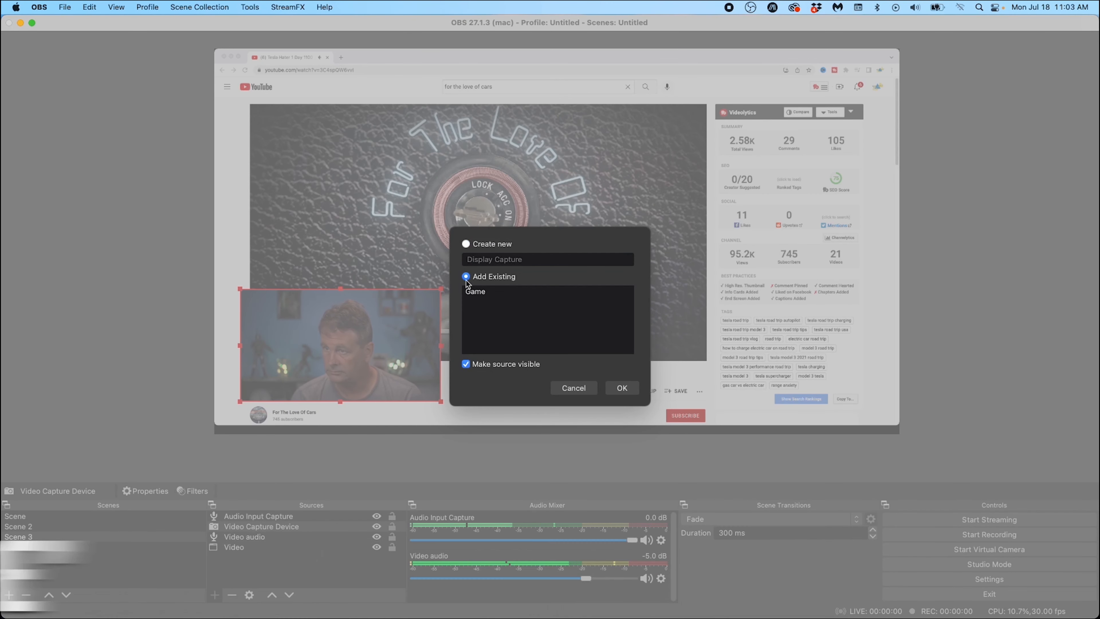
Add the existing Game capture and fit it to the full canvas via Transform.
{"action": "left_click", "coordinate": [621, 388]}
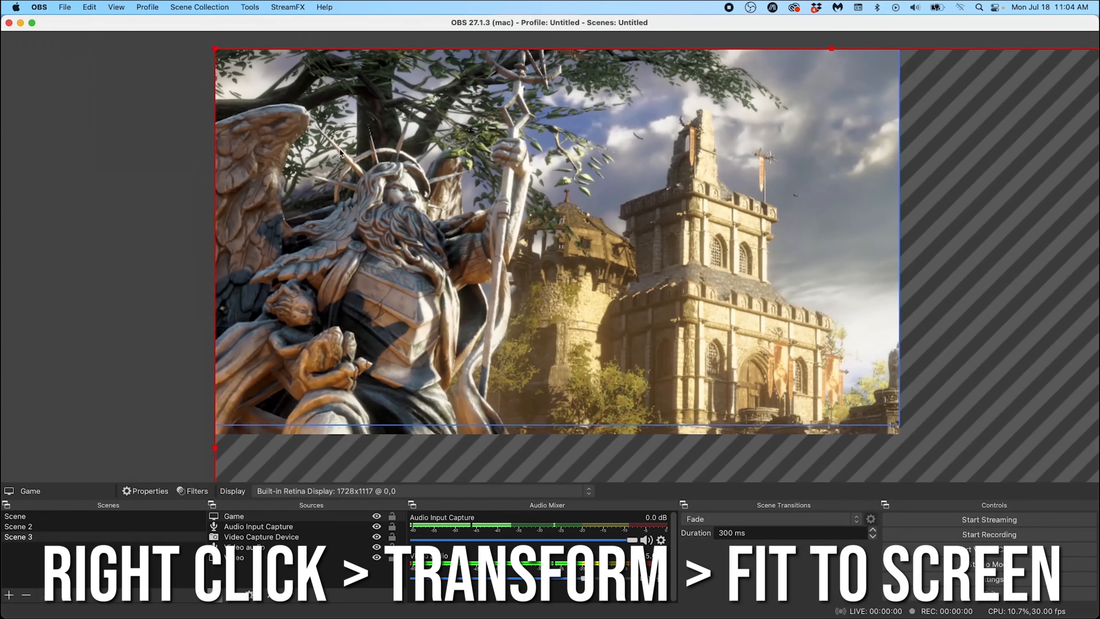
{"action": "right_click", "coordinate": [340, 154]}
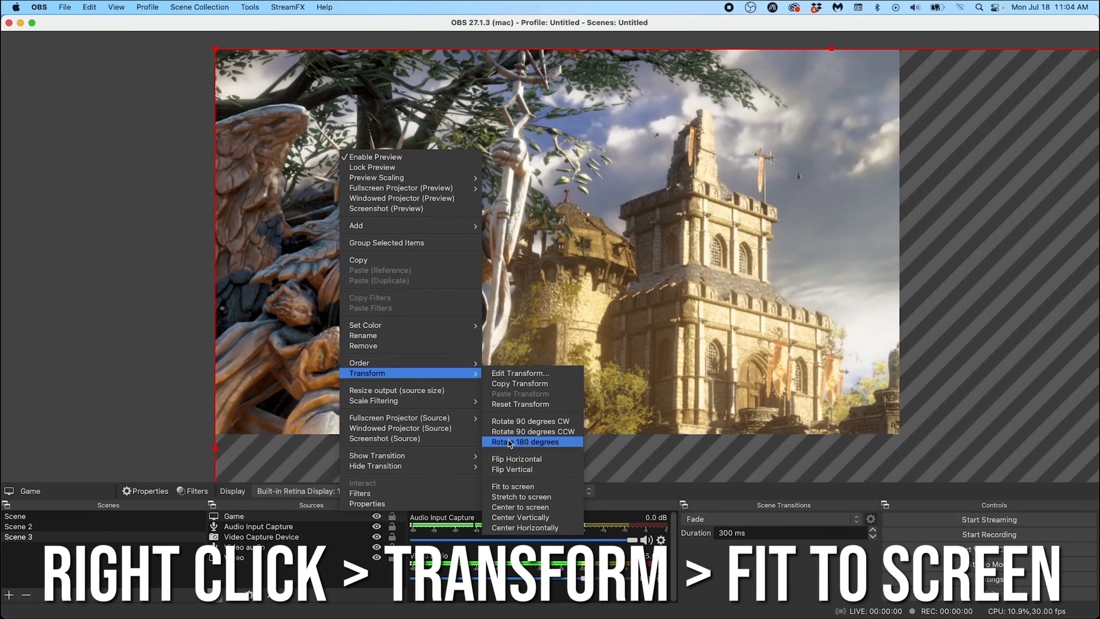
{"action": "left_click", "coordinate": [512, 486]}
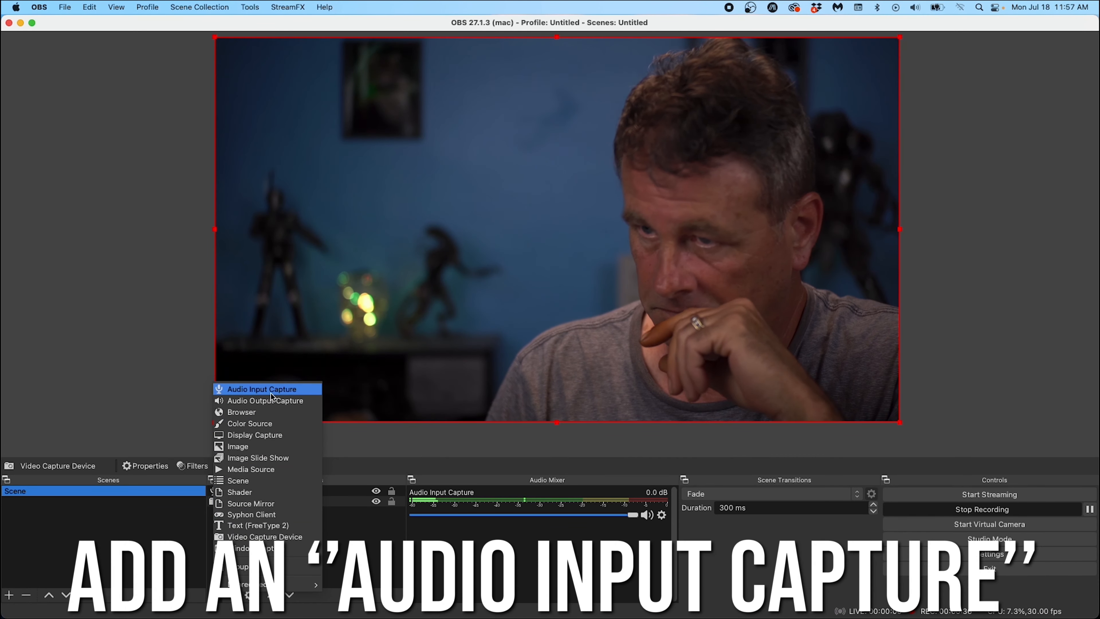
Start a new Audio Input Capture source and begin naming it 'oun'.
{"action": "left_click", "coordinate": [263, 388]}
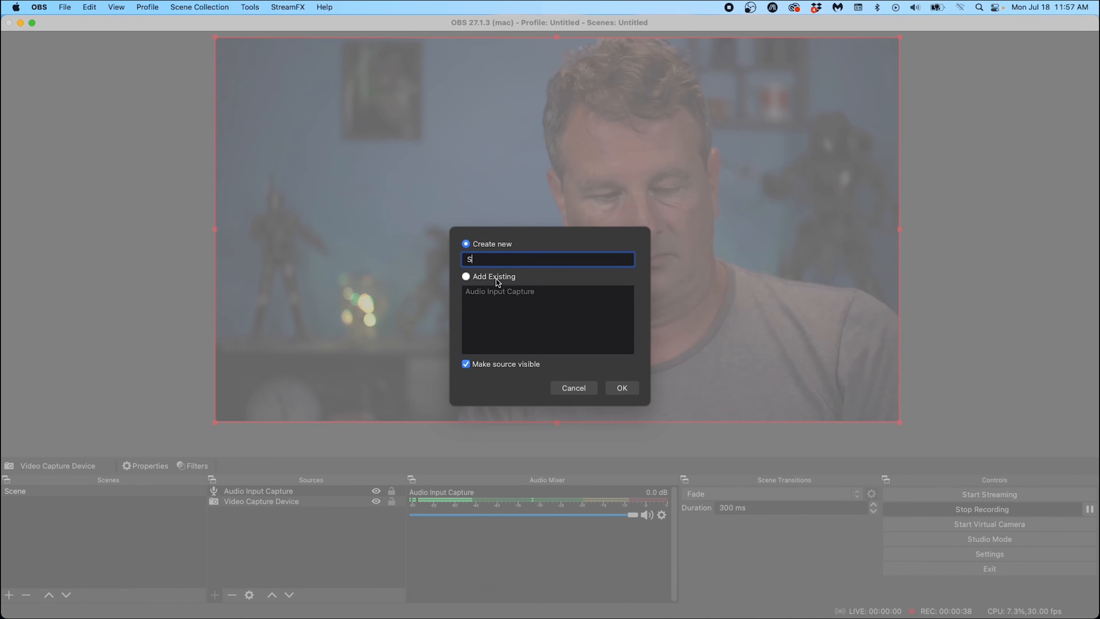
{"action": "type", "text": "oun"}
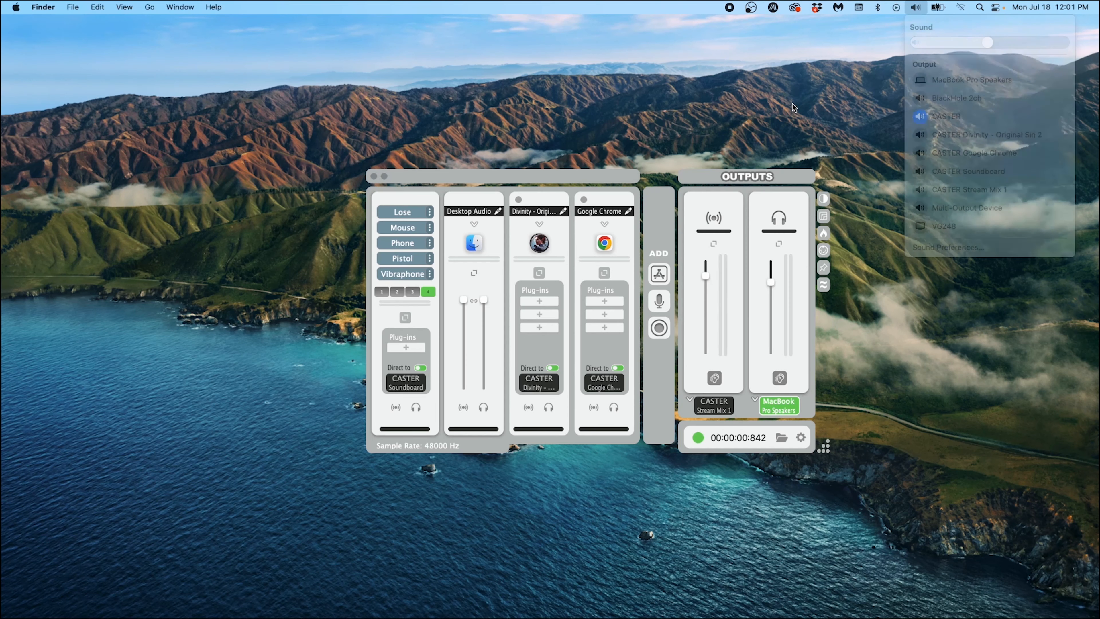
Choose the Mac's sound output device from the menu-bar Sound list.
{"action": "left_click", "coordinate": [916, 7]}
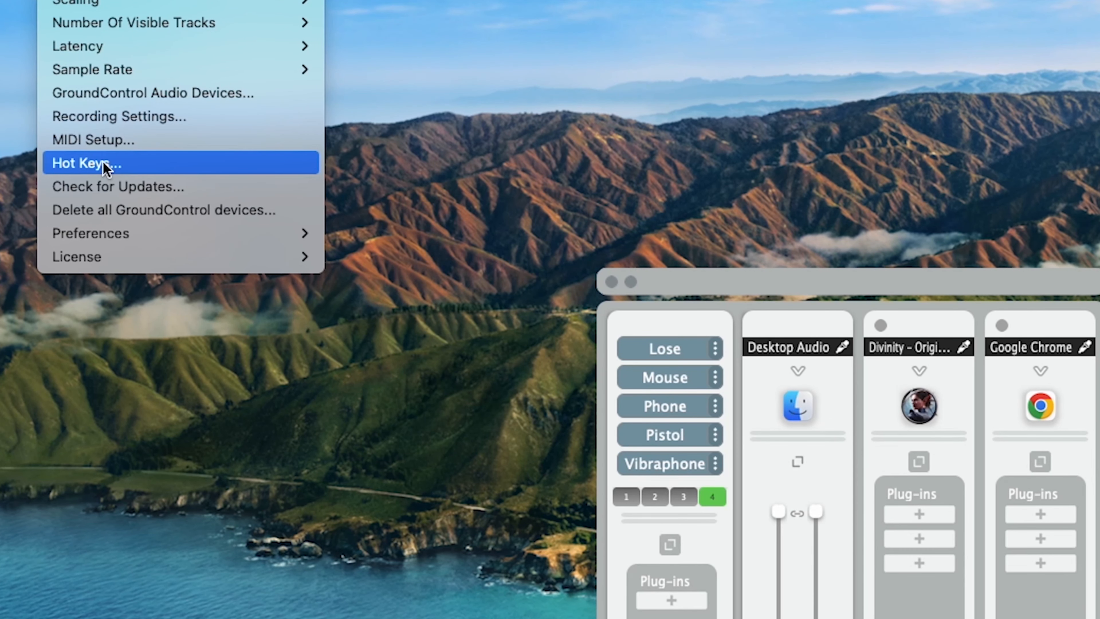
In Hot Keys, begin a shortcut for Divinity – Original Sin 2 – Send to Stream on/off.
{"action": "left_click", "coordinate": [86, 163]}
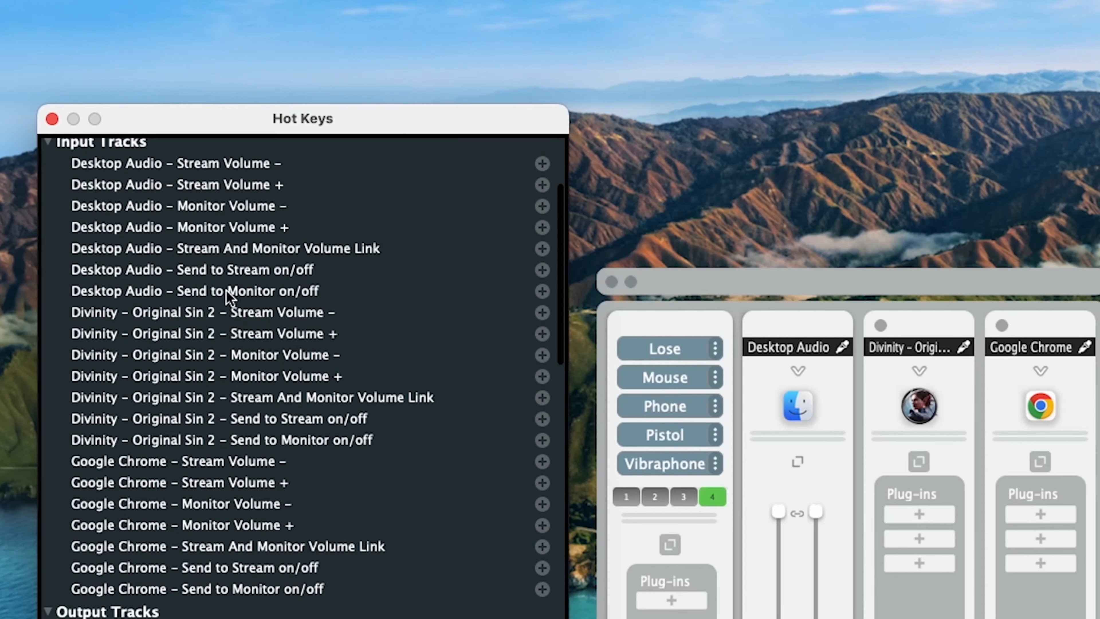
{"action": "scroll", "scroll_direction": "down", "scroll_amount": 3}
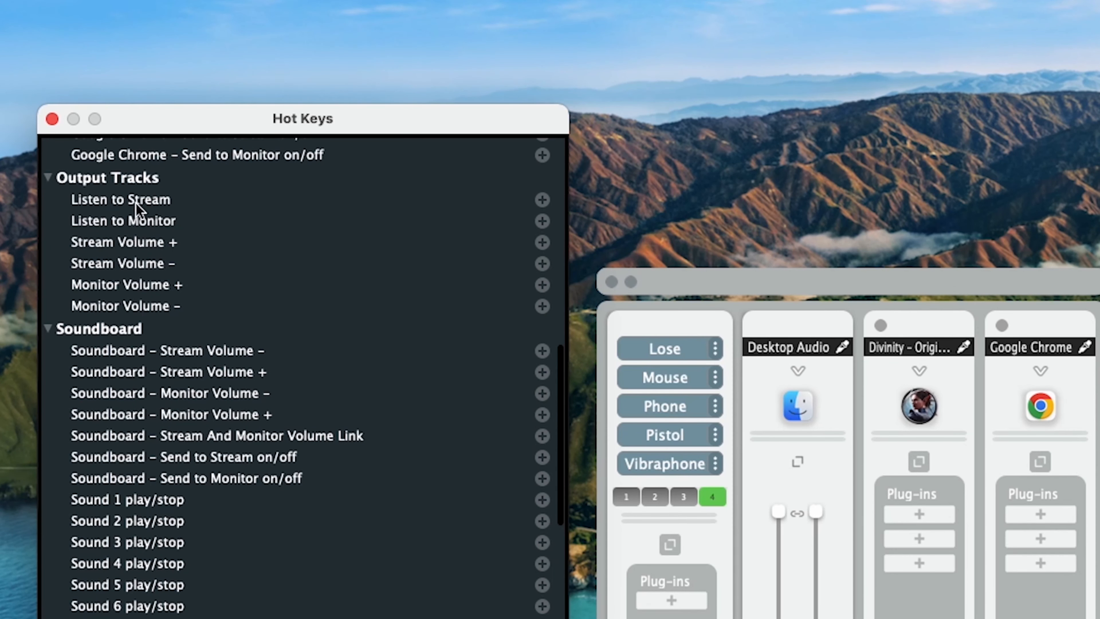
{"action": "mouse_move", "coordinate": [145, 279]}
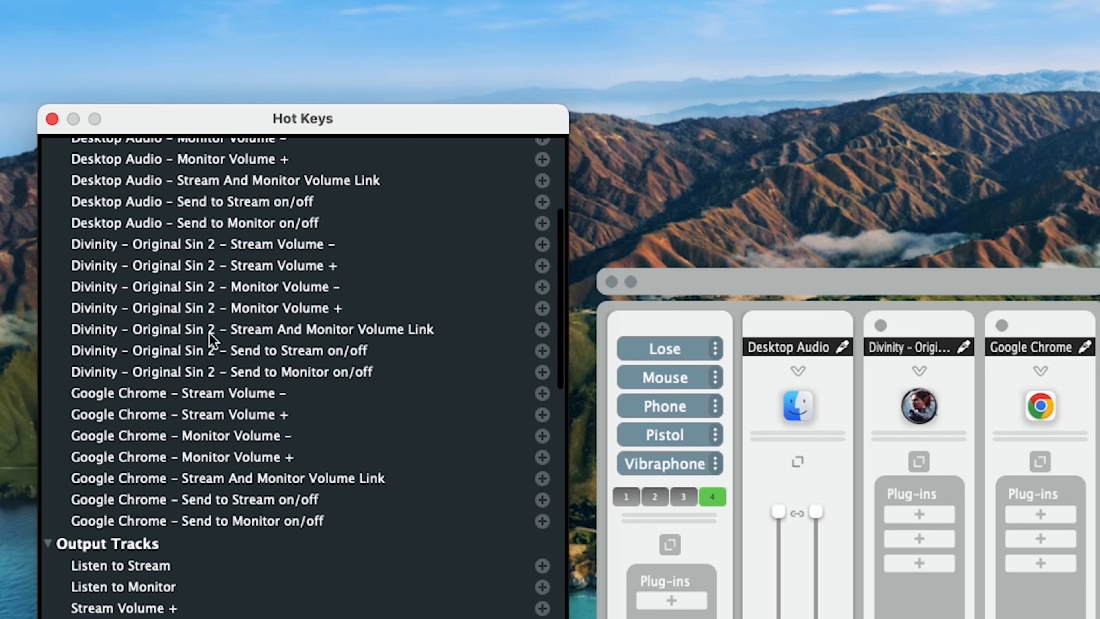
{"action": "mouse_move", "coordinate": [506, 342]}
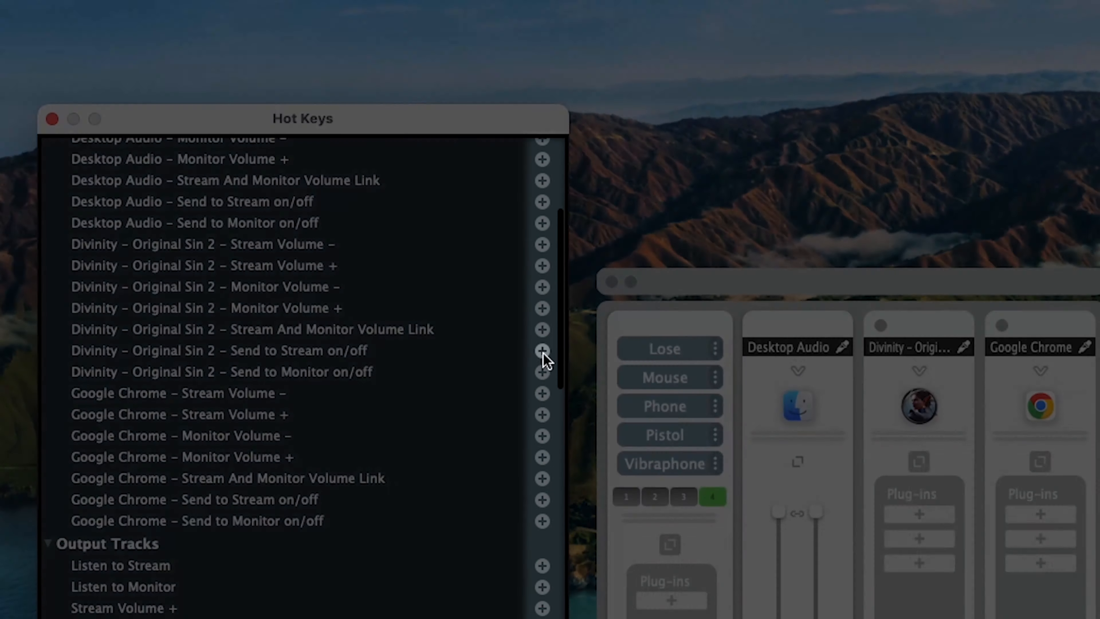
{"action": "left_click", "coordinate": [541, 350]}
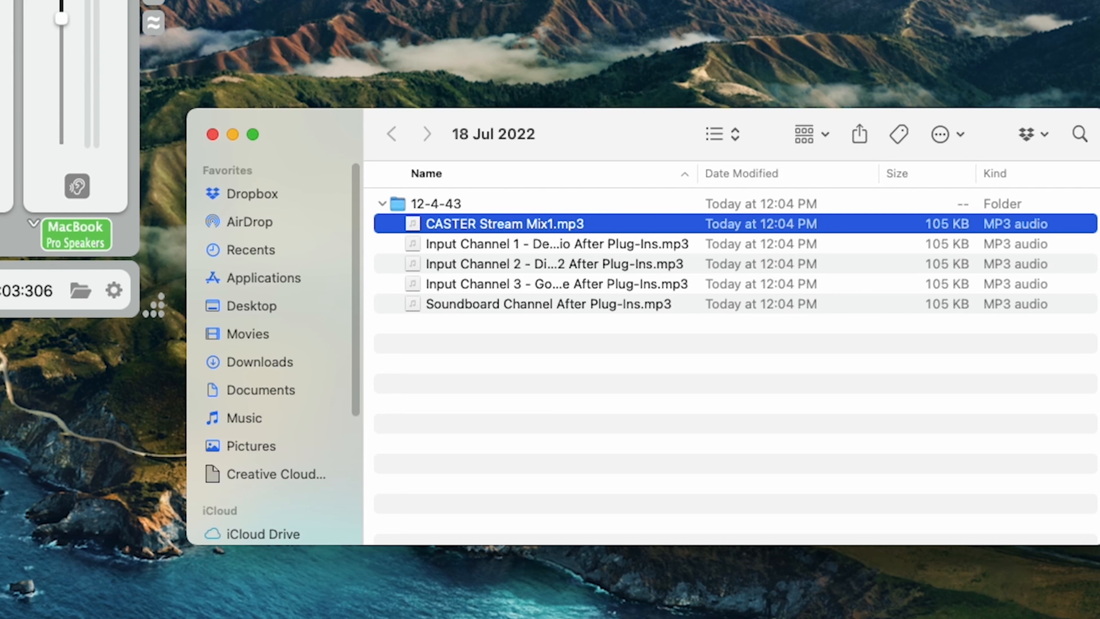
Select the Input Channel 1 Desktop Audio MP3 among the per-channel recordings.
{"action": "left_click", "coordinate": [556, 243]}
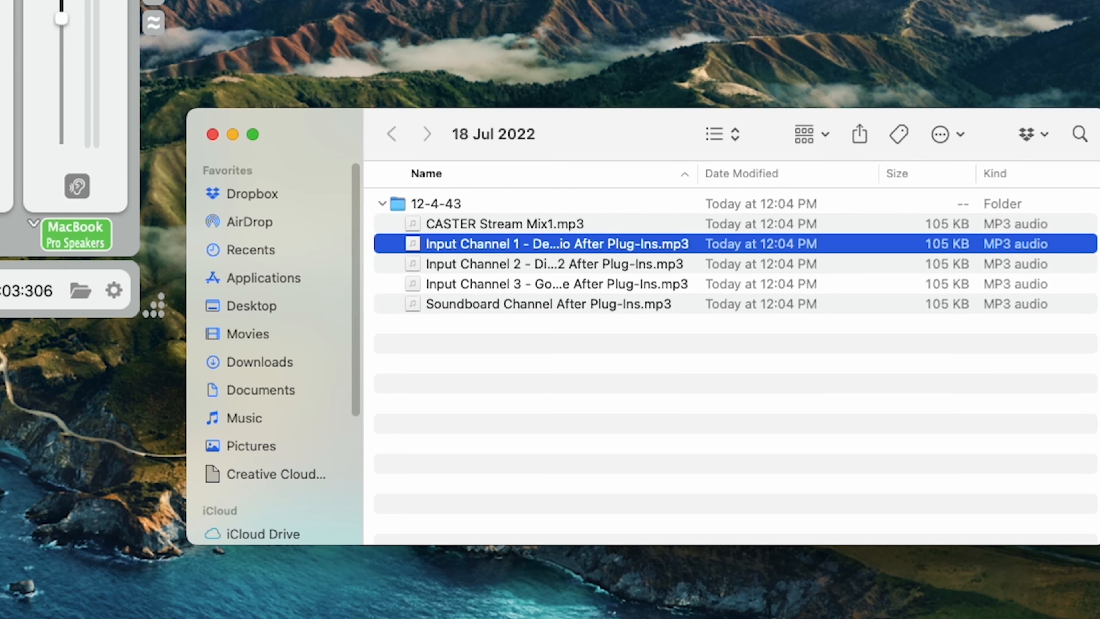
{"action": "mouse_move", "coordinate": [461, 281]}
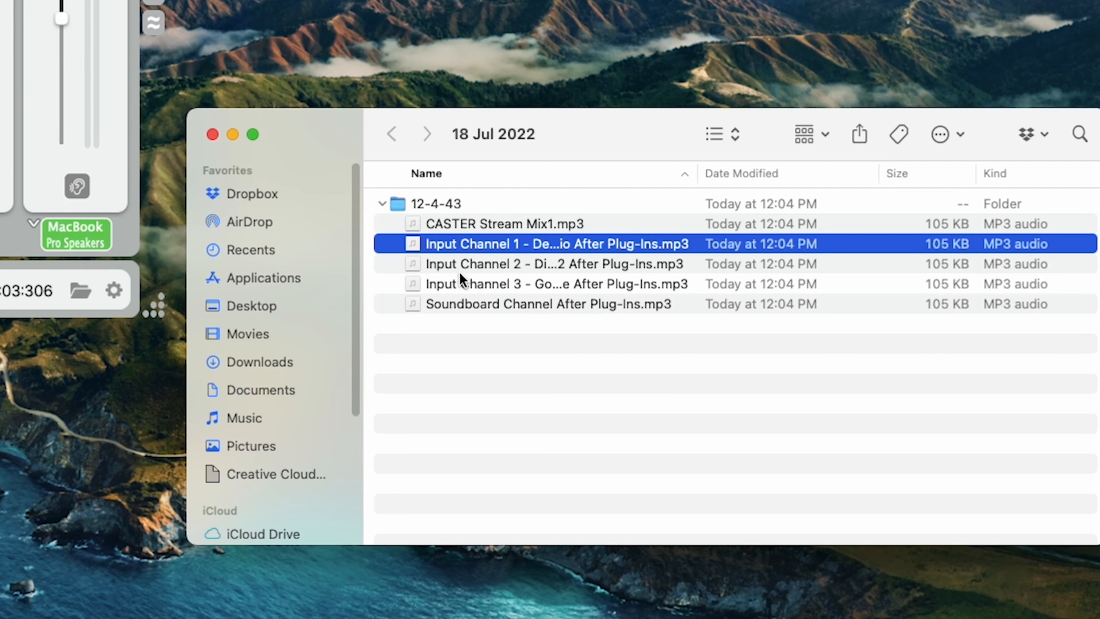
{"action": "mouse_move", "coordinate": [707, 213]}
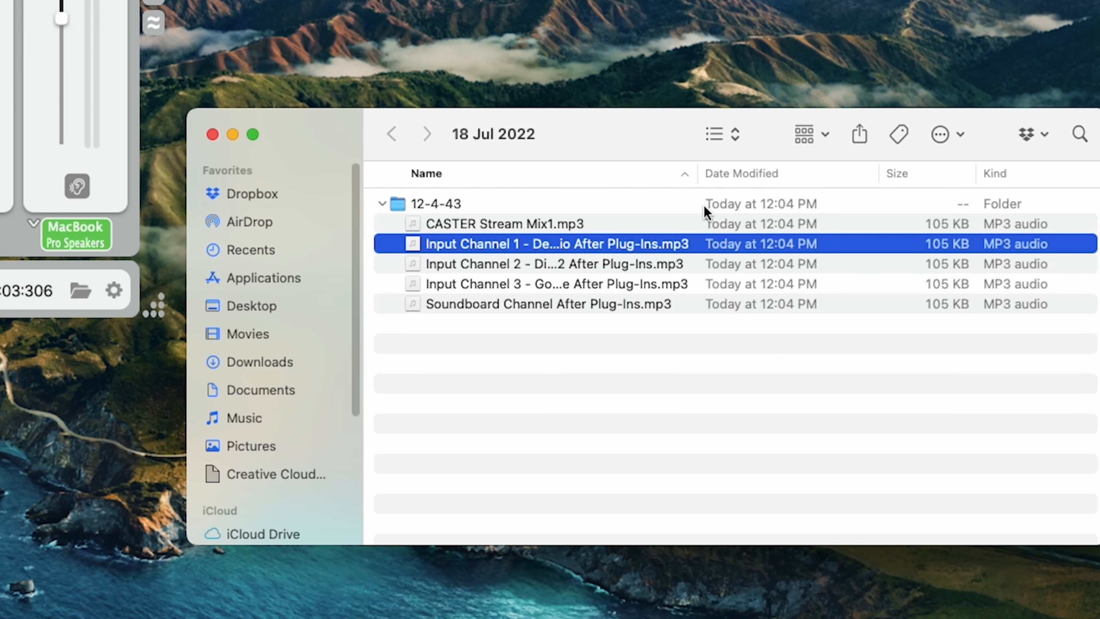
{"action": "mouse_move", "coordinate": [698, 173]}
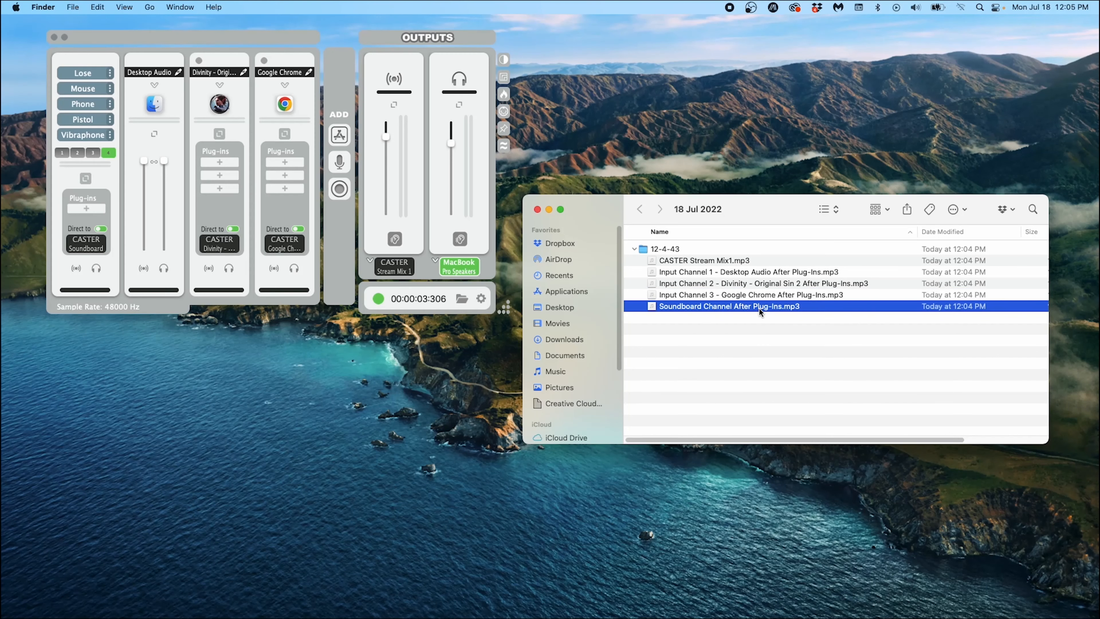
{"action": "mouse_move", "coordinate": [745, 269]}
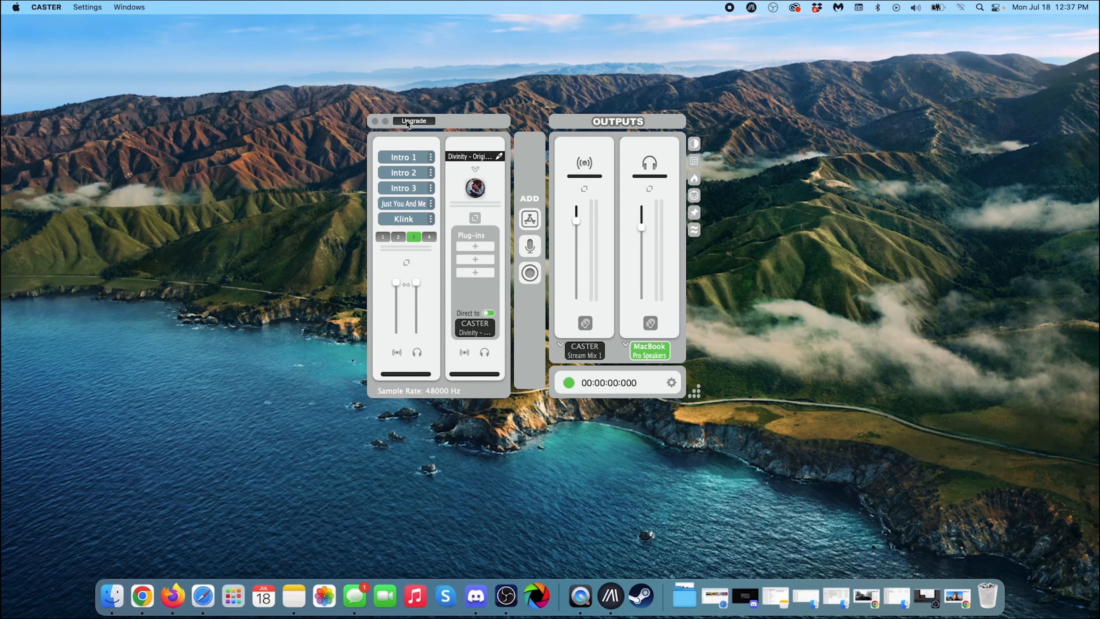
Bring up the 'Go CASTER Live!' upgrade window with its 14-day trial offer.
{"action": "left_click", "coordinate": [412, 120]}
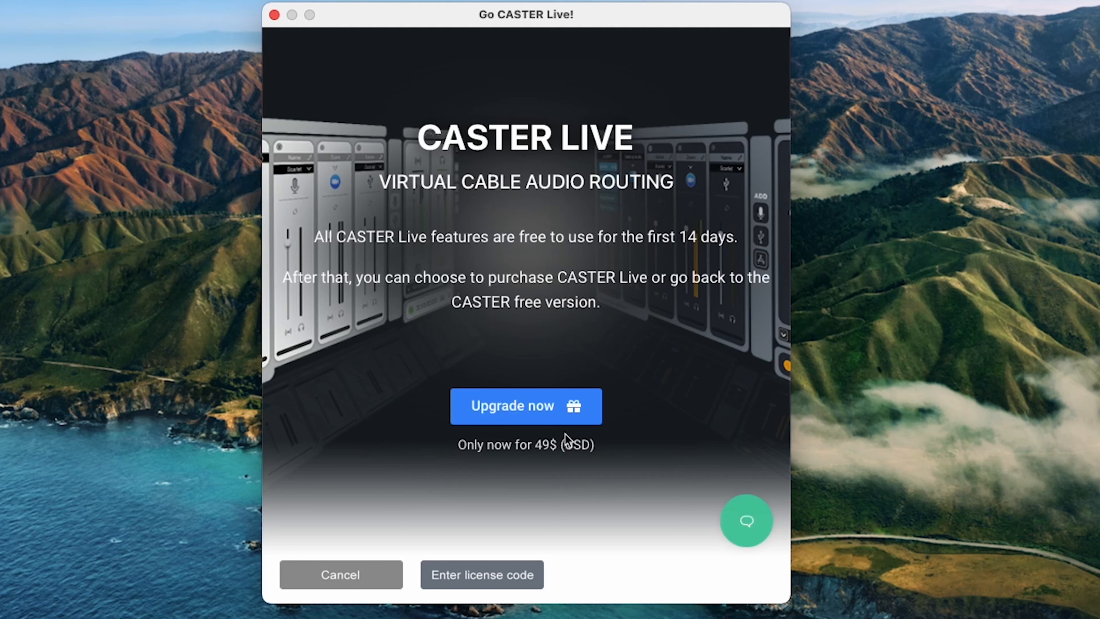
{"action": "mouse_move", "coordinate": [566, 444]}
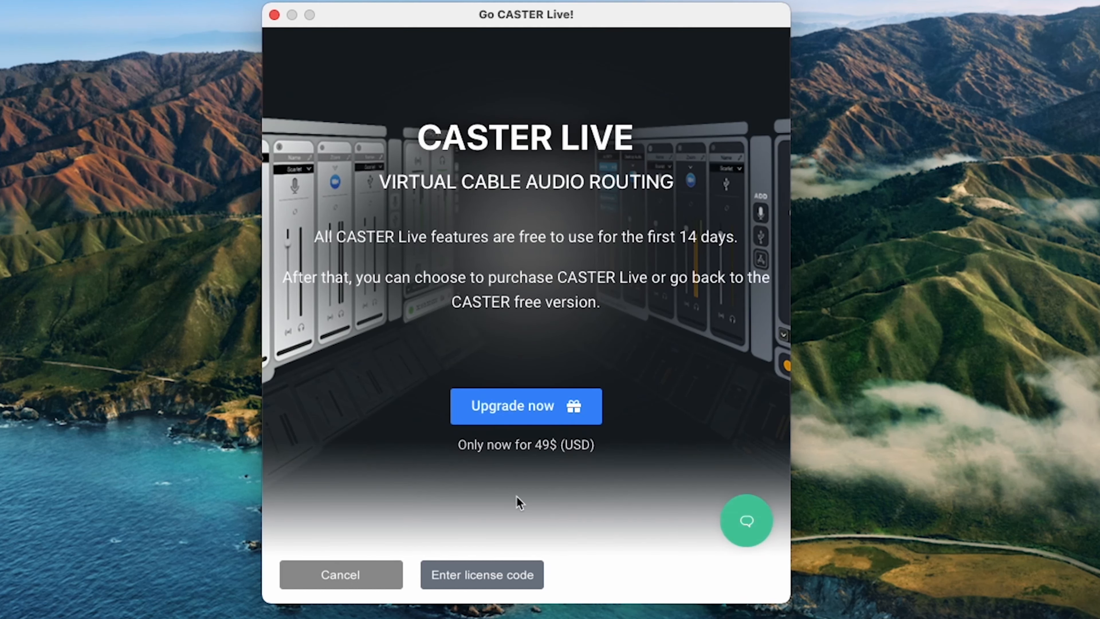
{"action": "mouse_move", "coordinate": [341, 574]}
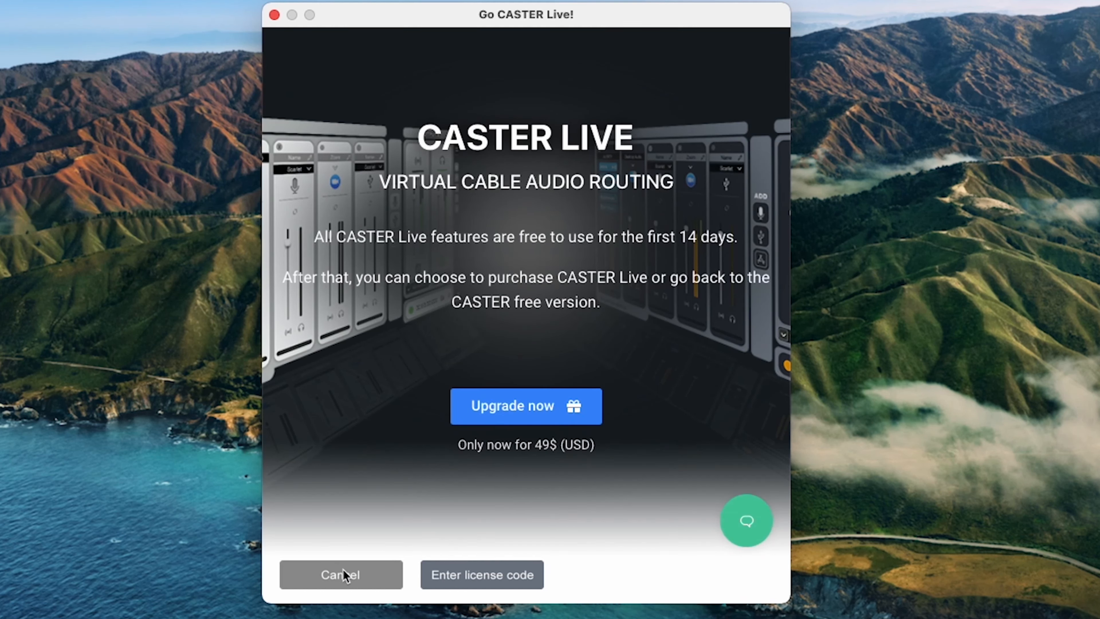
Open the Activate CASTER Live form asking for email and license code.
{"action": "left_click", "coordinate": [482, 575]}
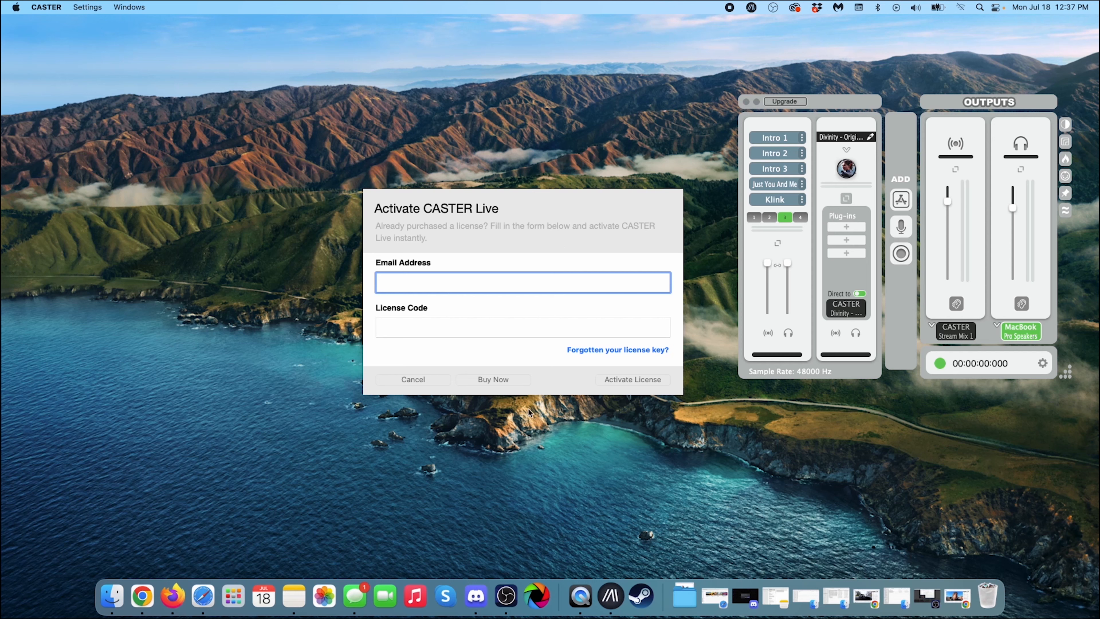
{"action": "mouse_move", "coordinate": [515, 385]}
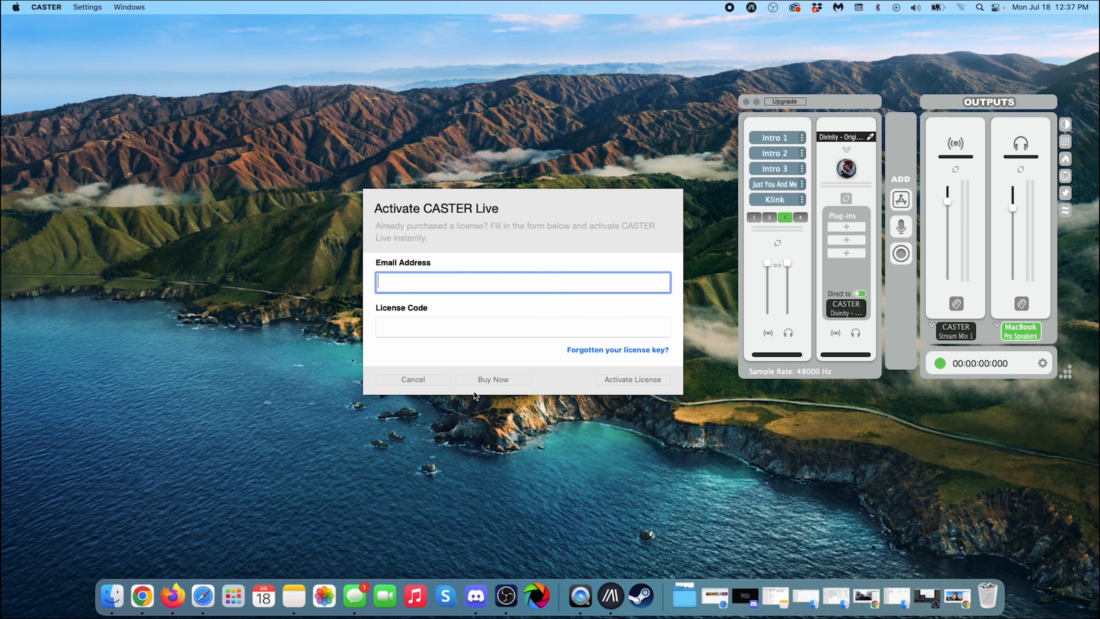
{"action": "mouse_move", "coordinate": [431, 413]}
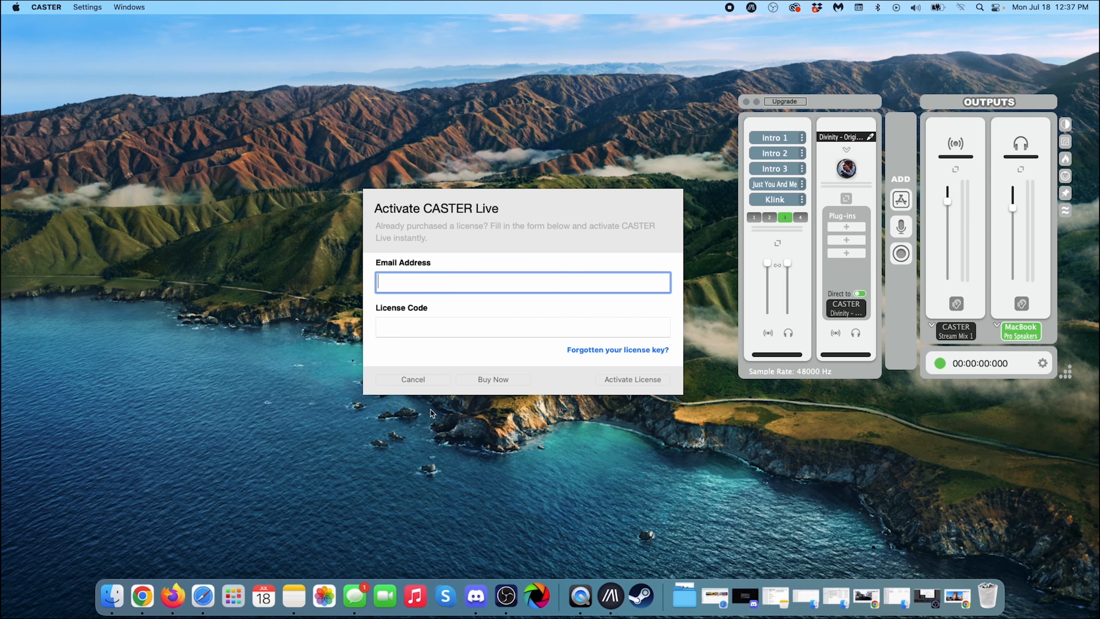